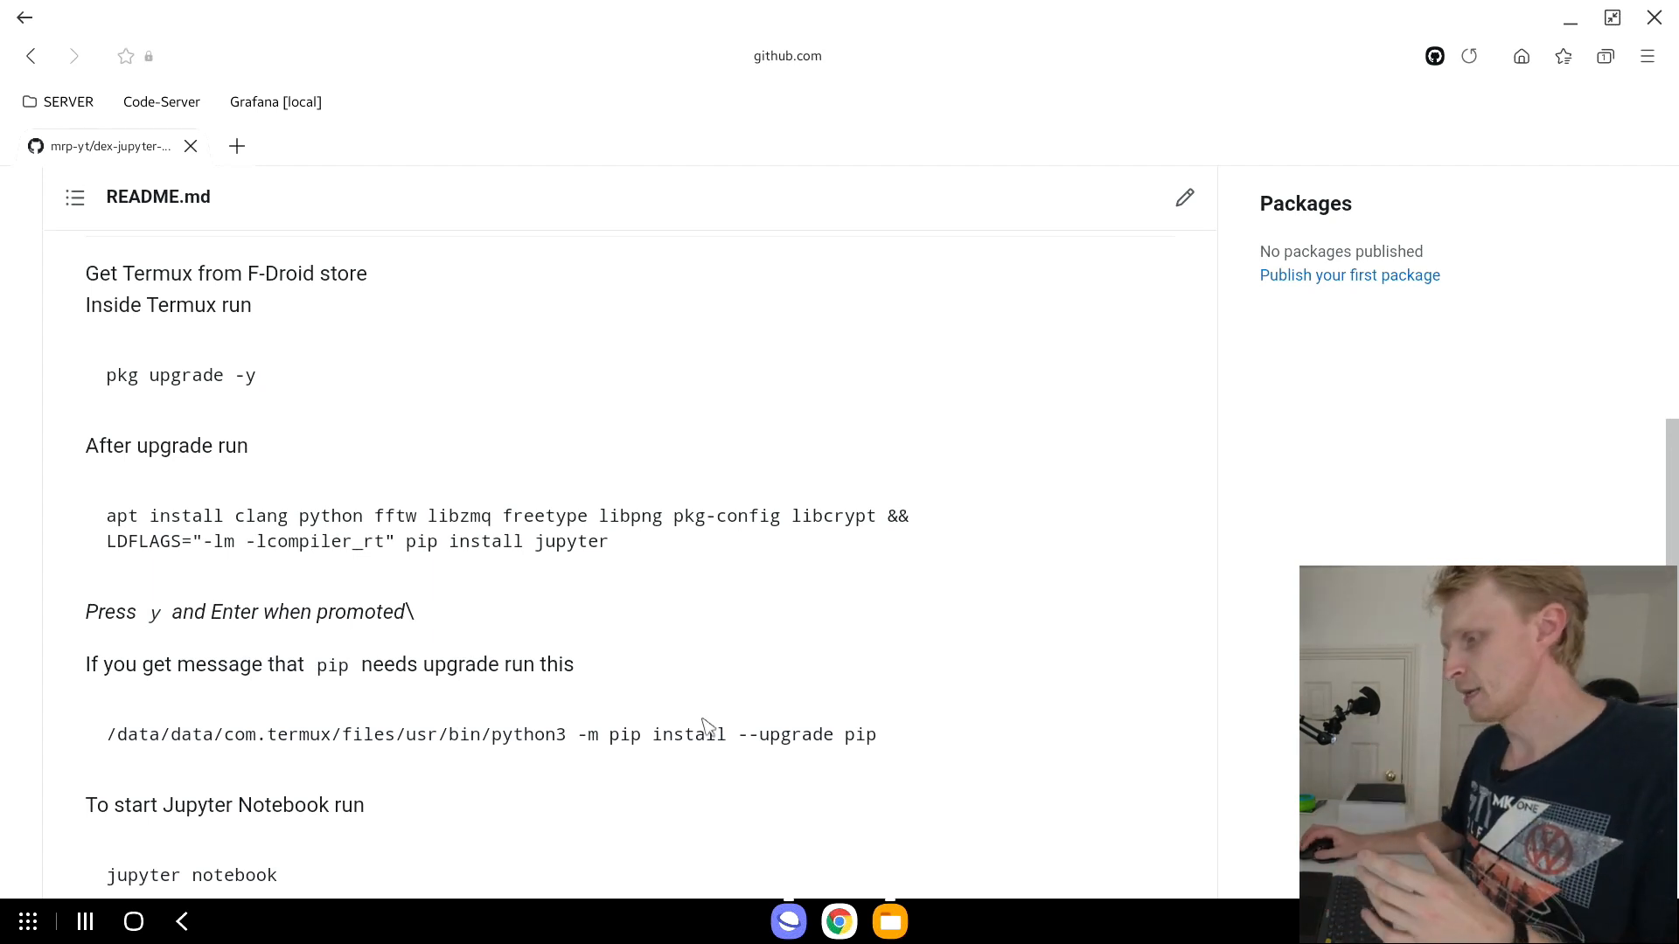
pyautogui.moveTo(1570, 17)
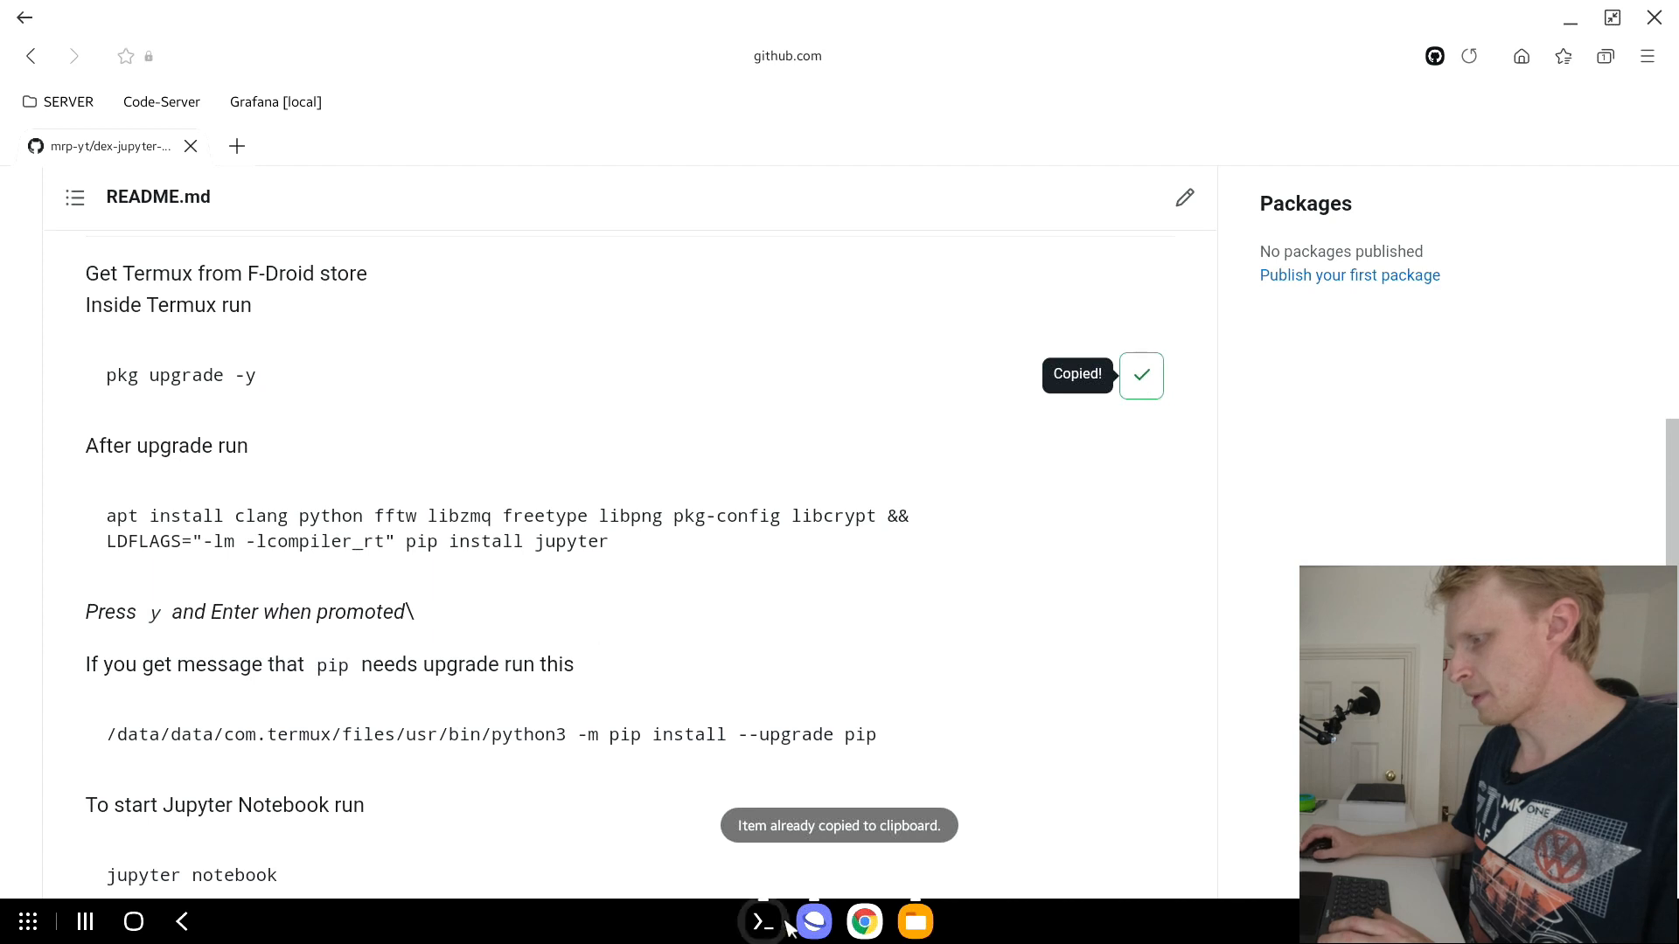
# Run pkg upgrade -y in Termux and let all packages finish upgrading.
pyautogui.click(762, 921)
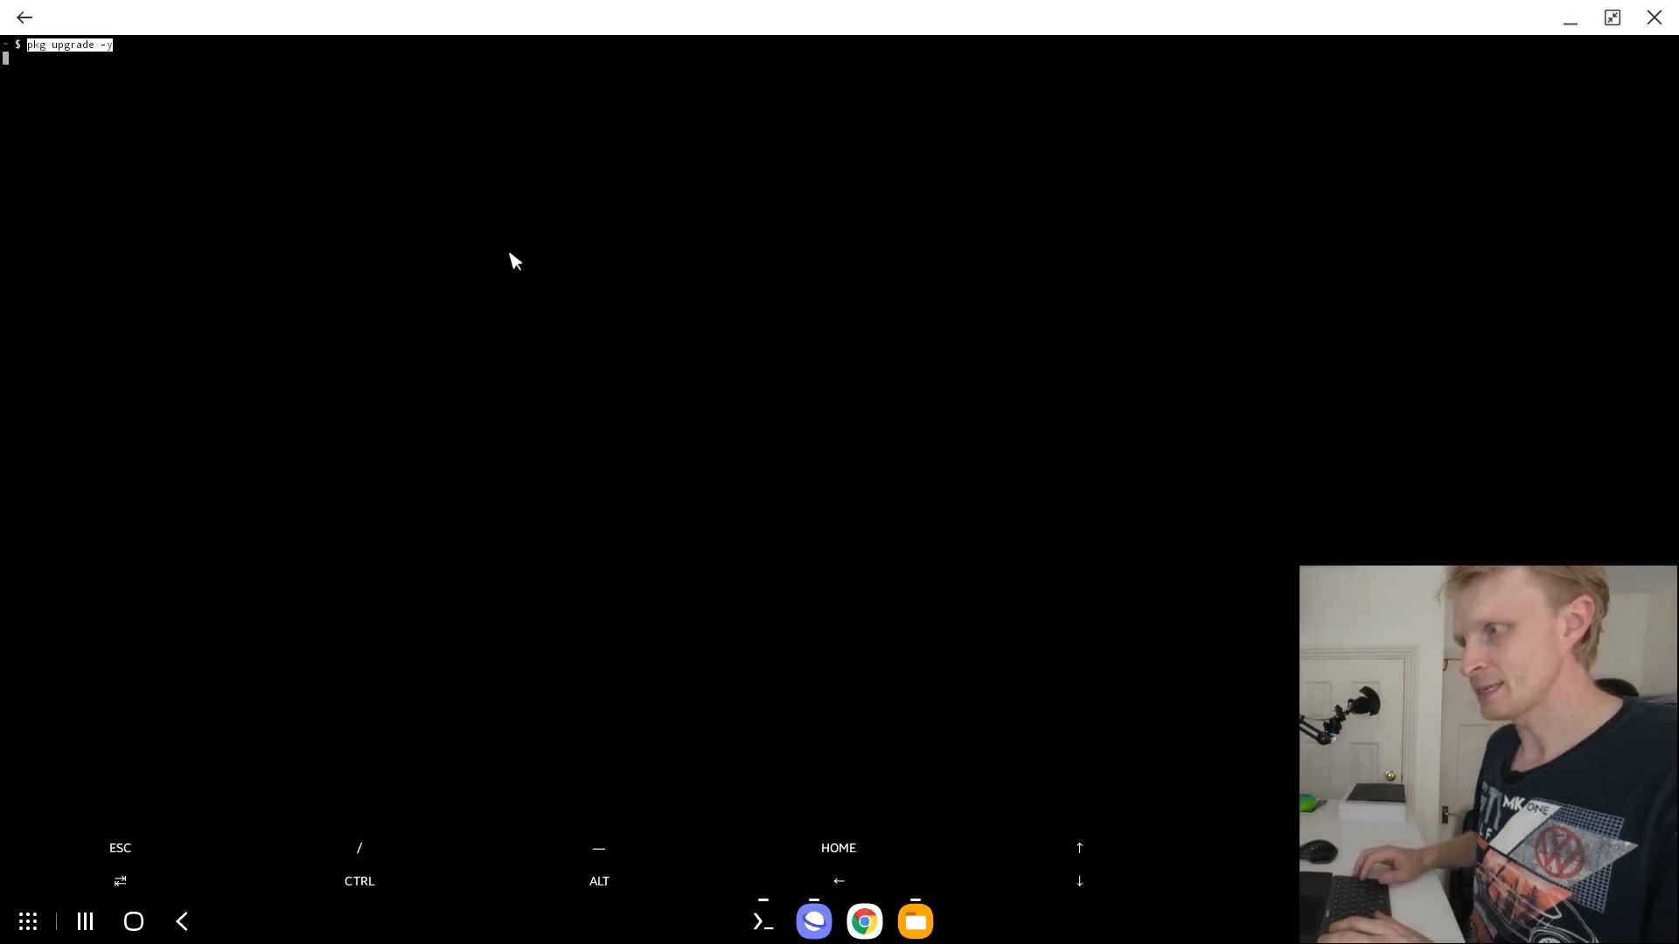
pyautogui.press('Return')
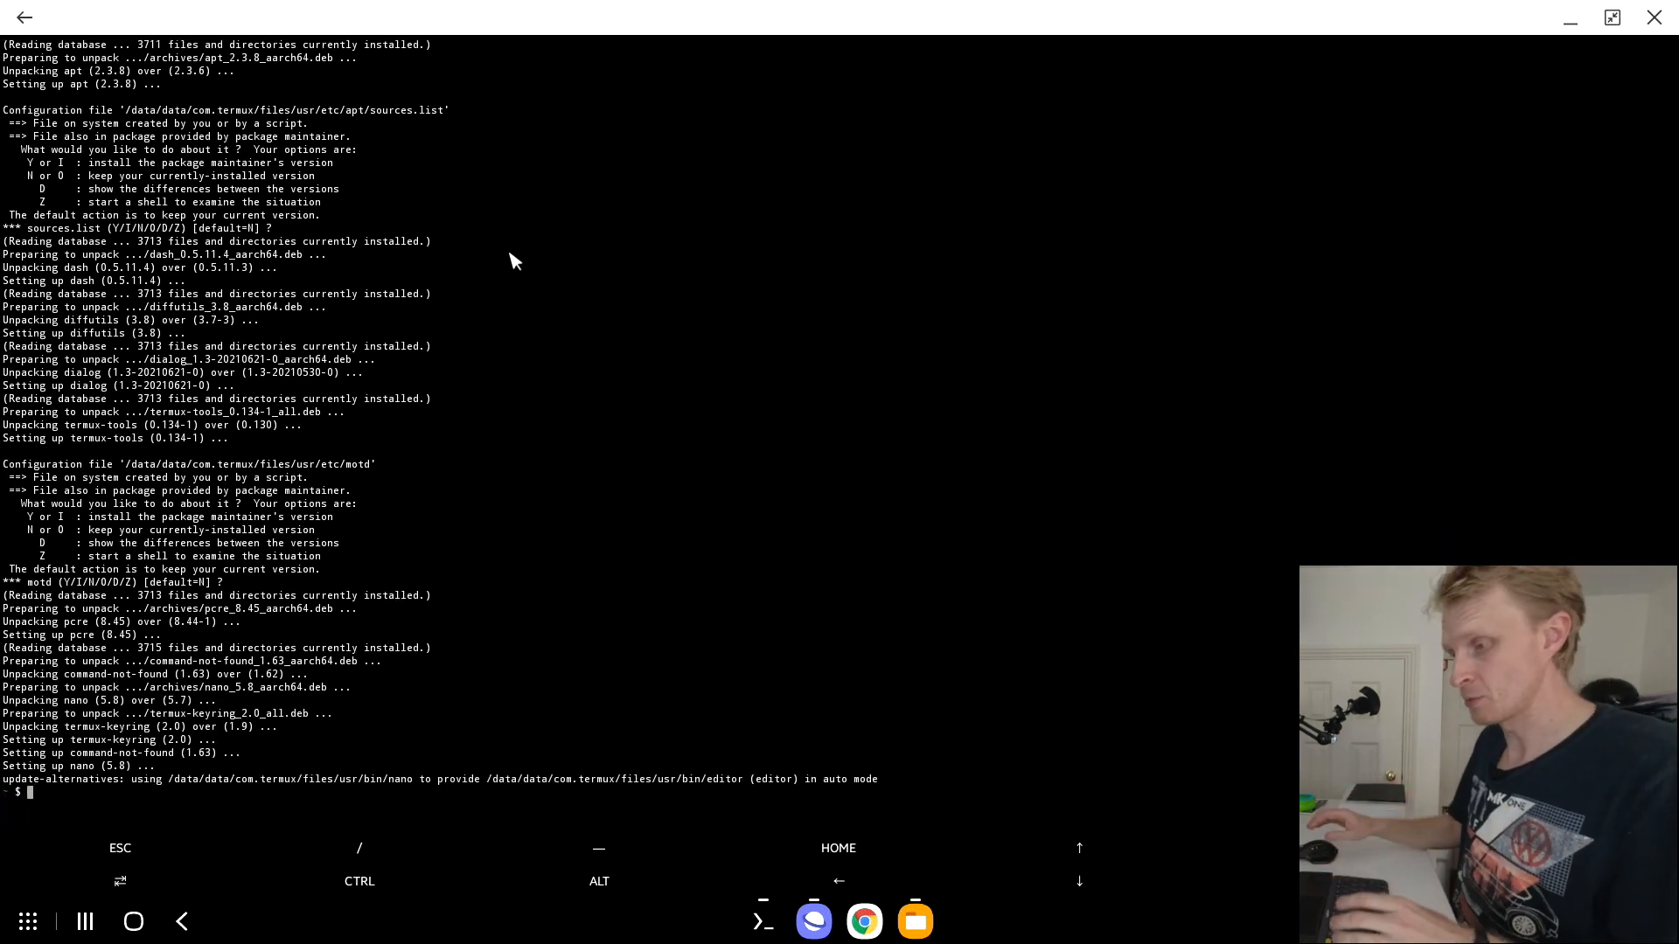
pyautogui.click(864, 921)
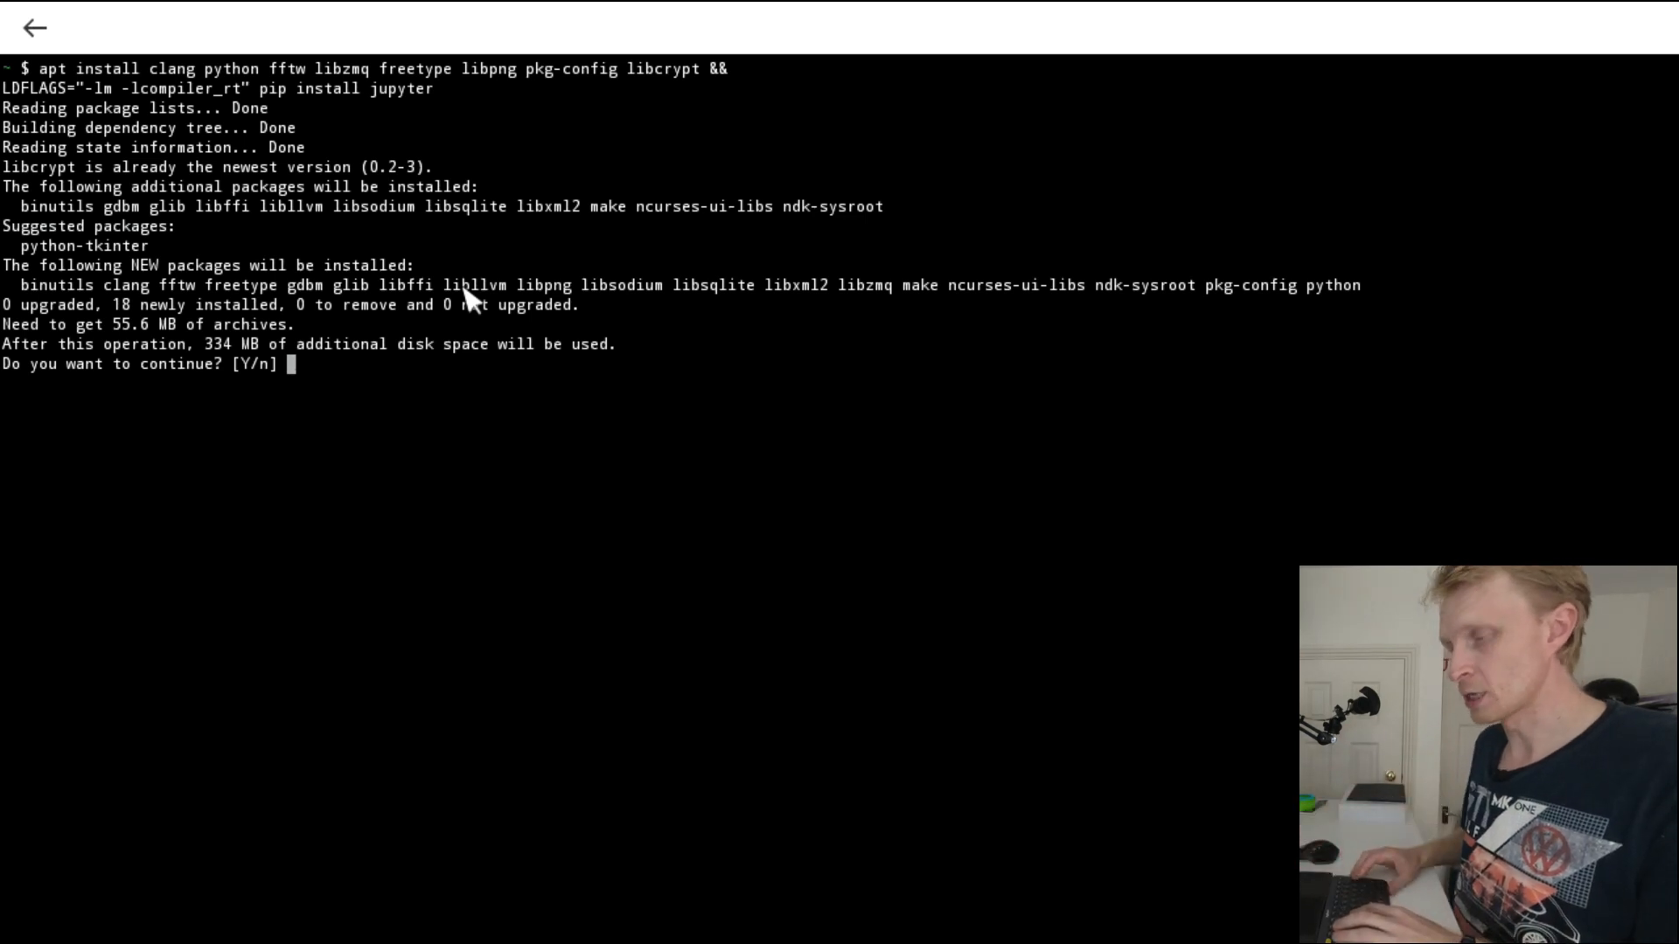
# Answer y to confirm installing clang, python and Jupyter.
pyautogui.write('y')
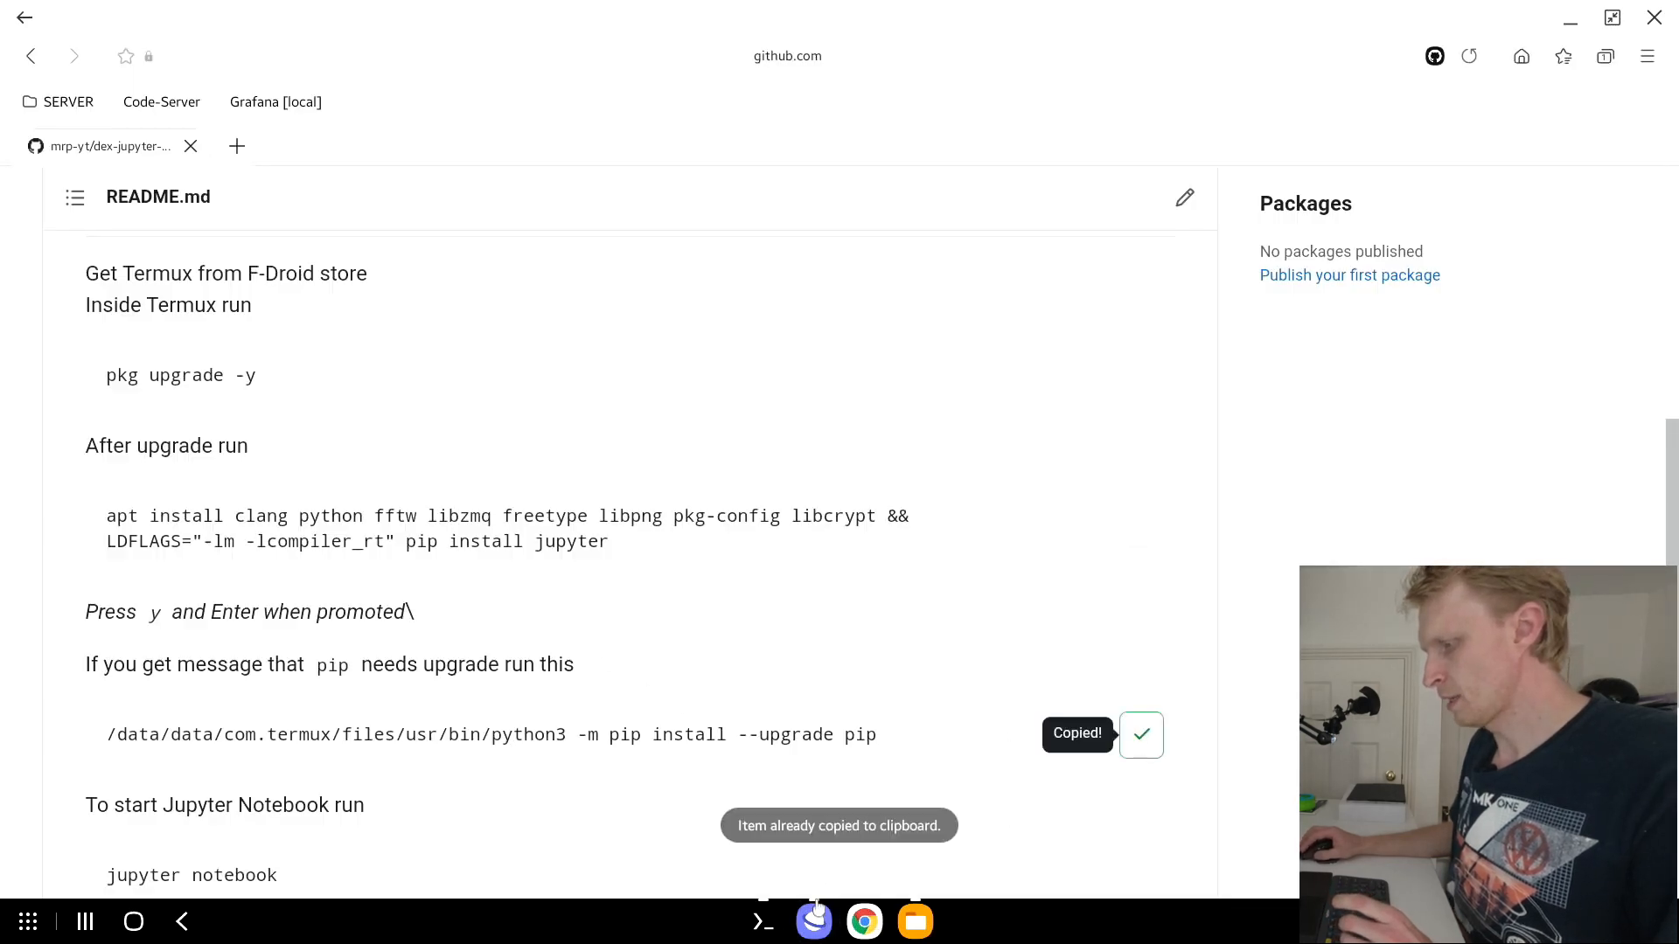
# Enter /data/data/com.termux/files/usr/bin/python3 -m pip install --upgrade pip in Termux.
pyautogui.click(763, 921)
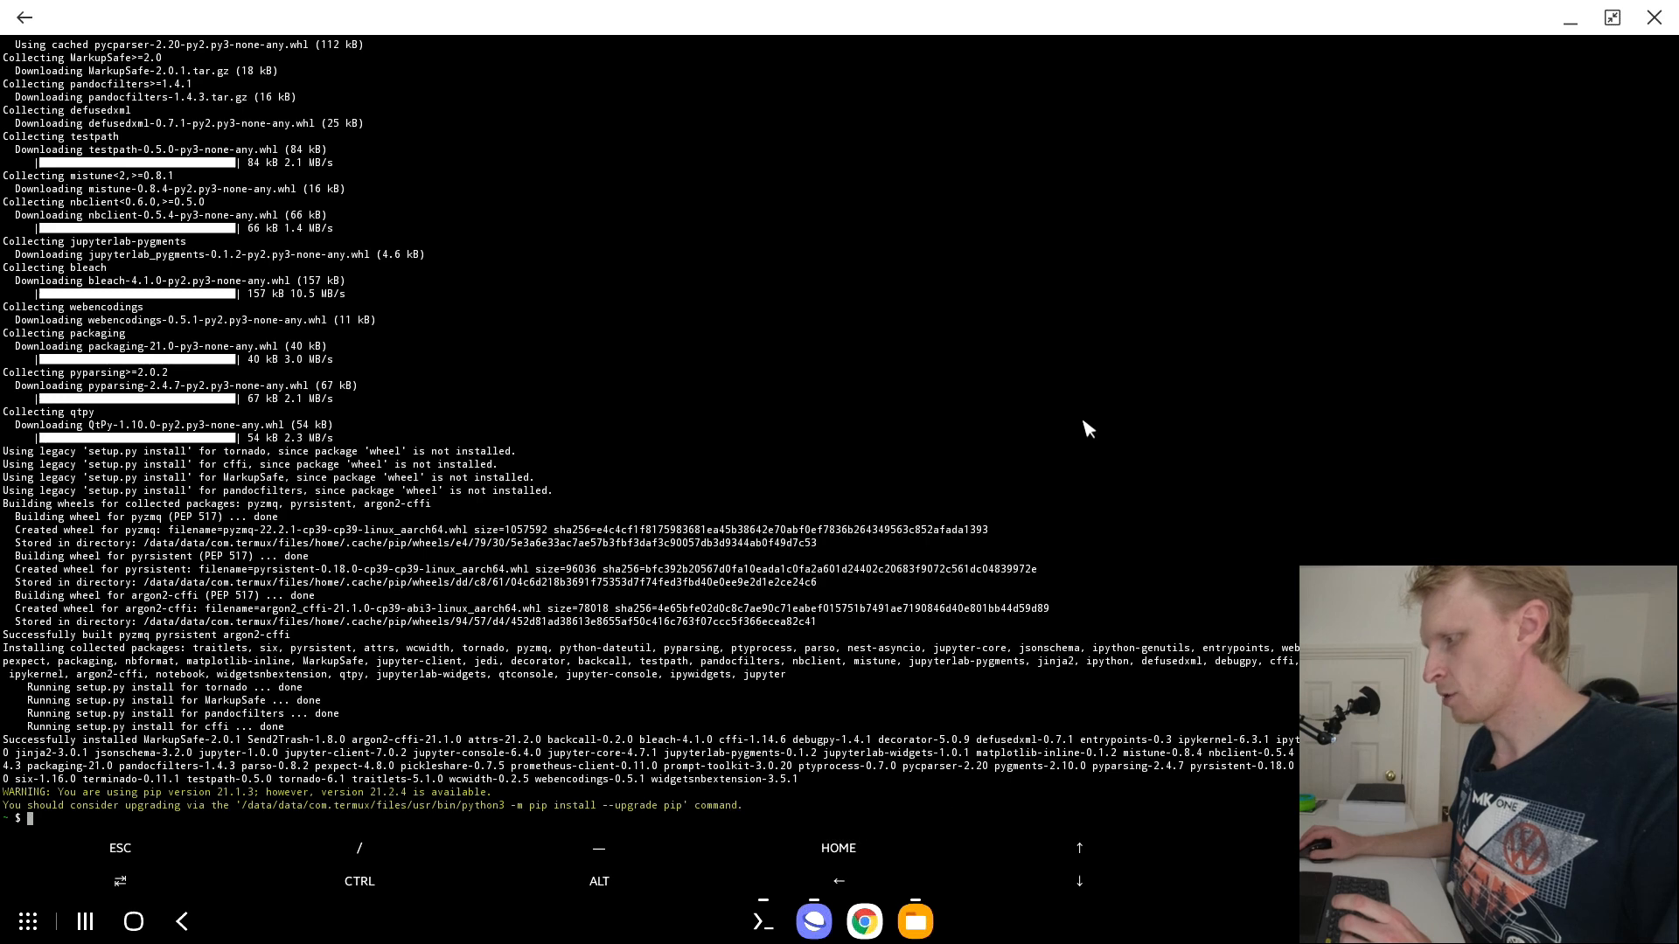
pyautogui.write('/data/data/com.termux/files/usr/bin/python3 -m pip install --upgrade pip')
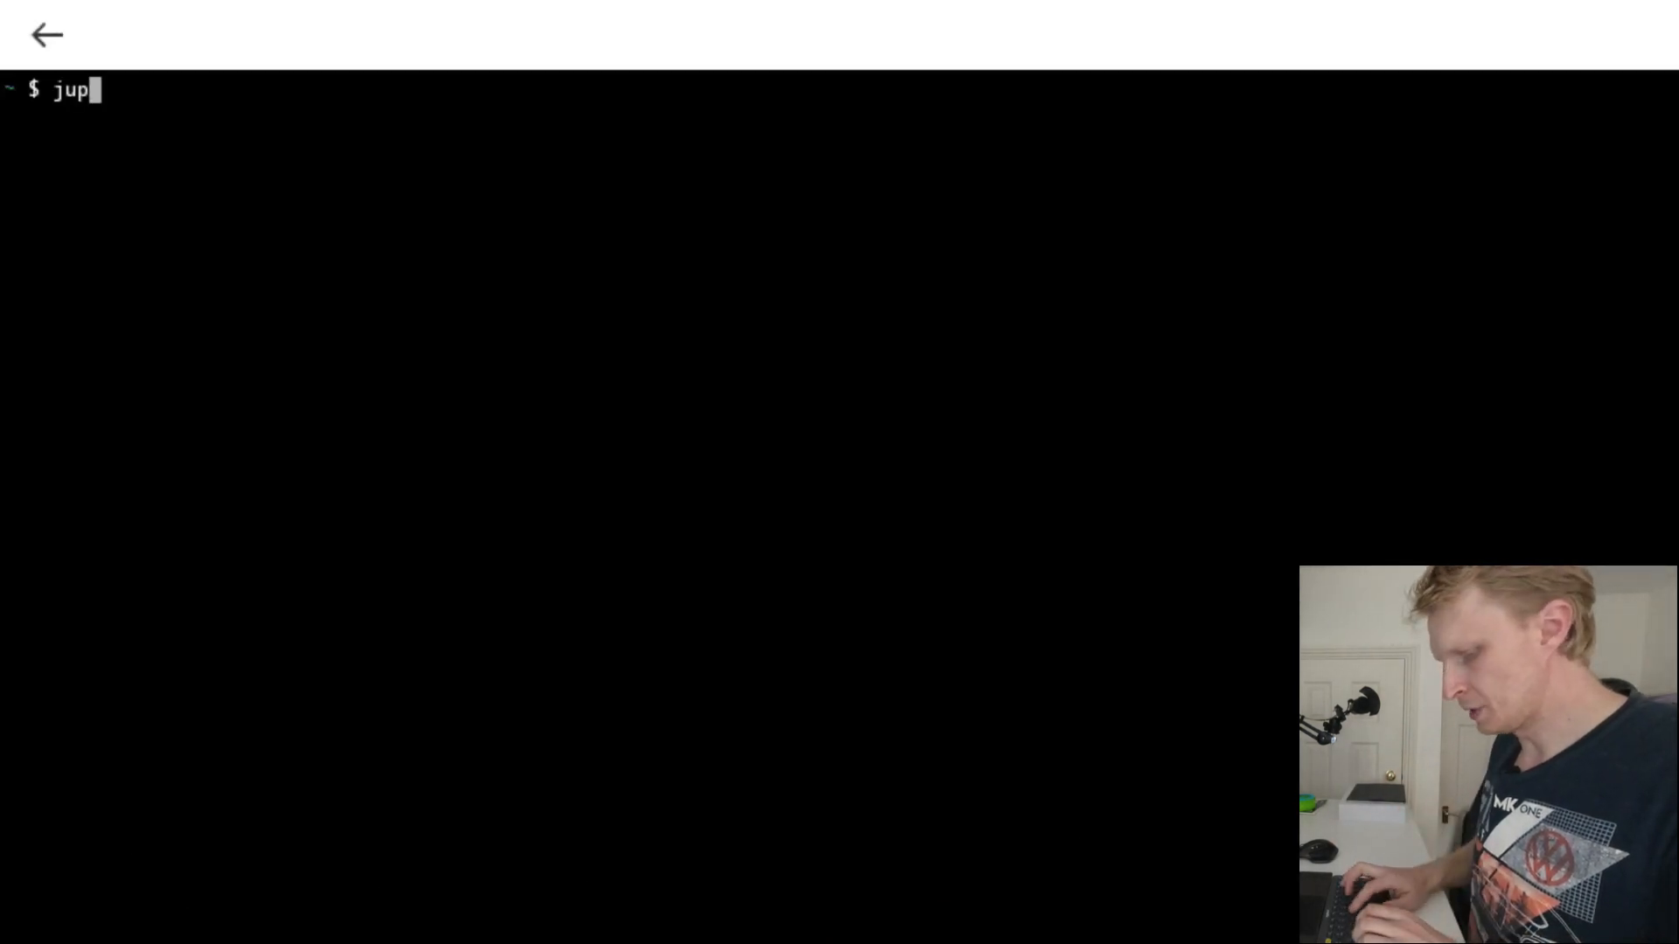
# Launch jupyter notebook and open its localhost:8888 token URL in the browser.
pyautogui.write('yter notebook')
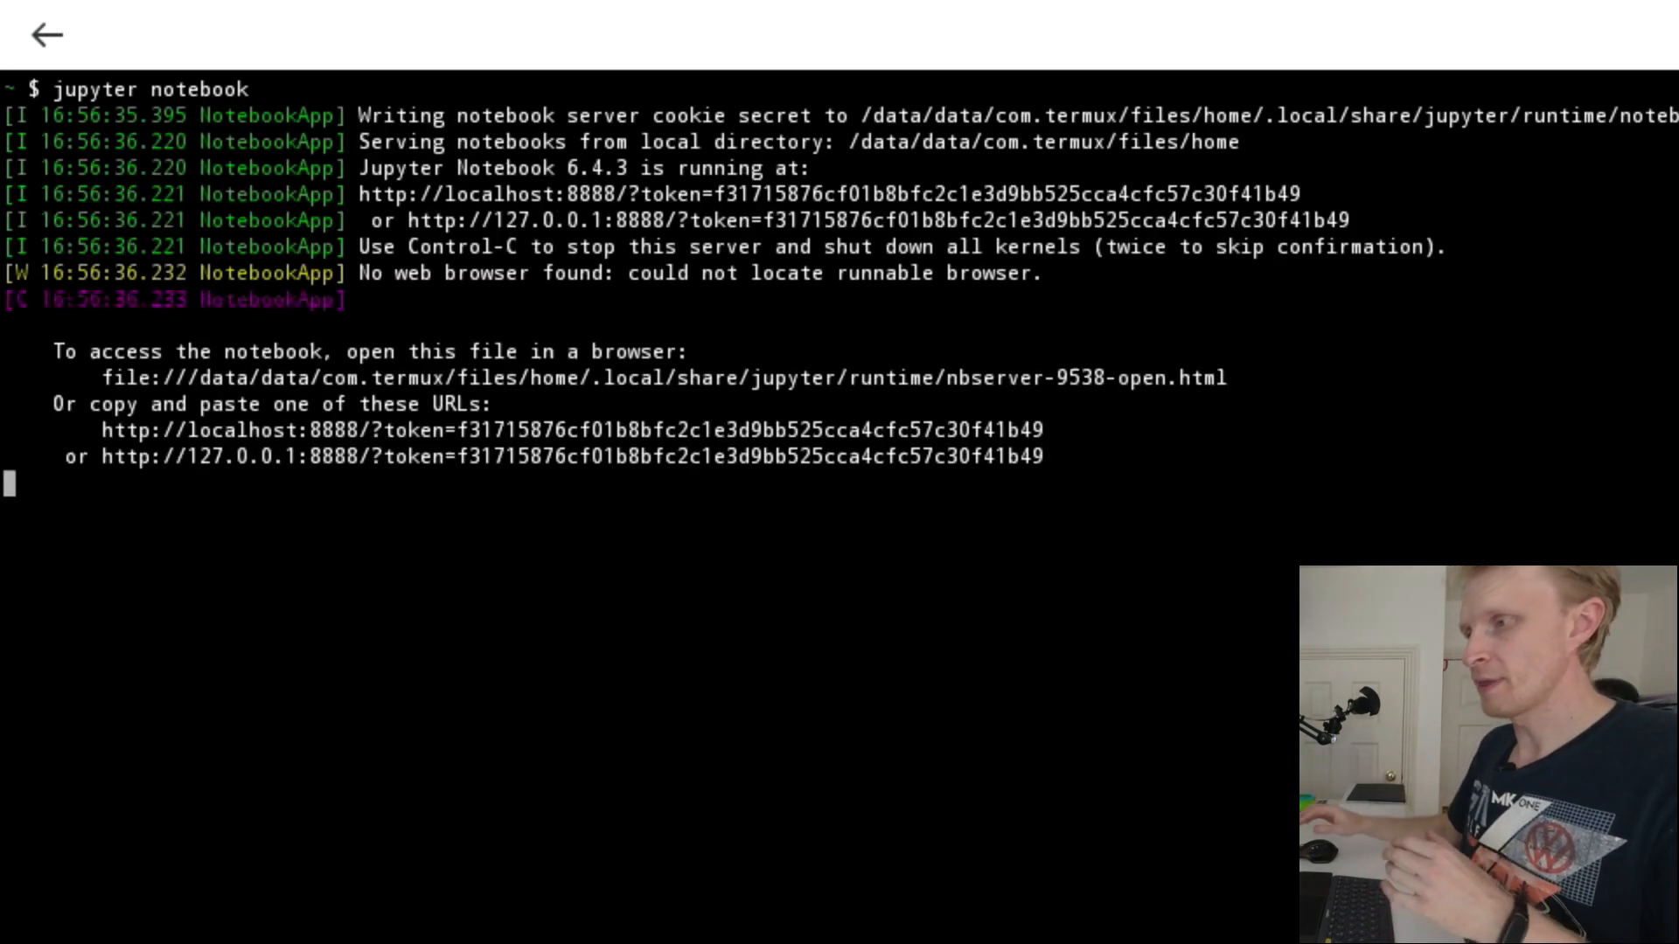
pyautogui.moveTo(982, 826)
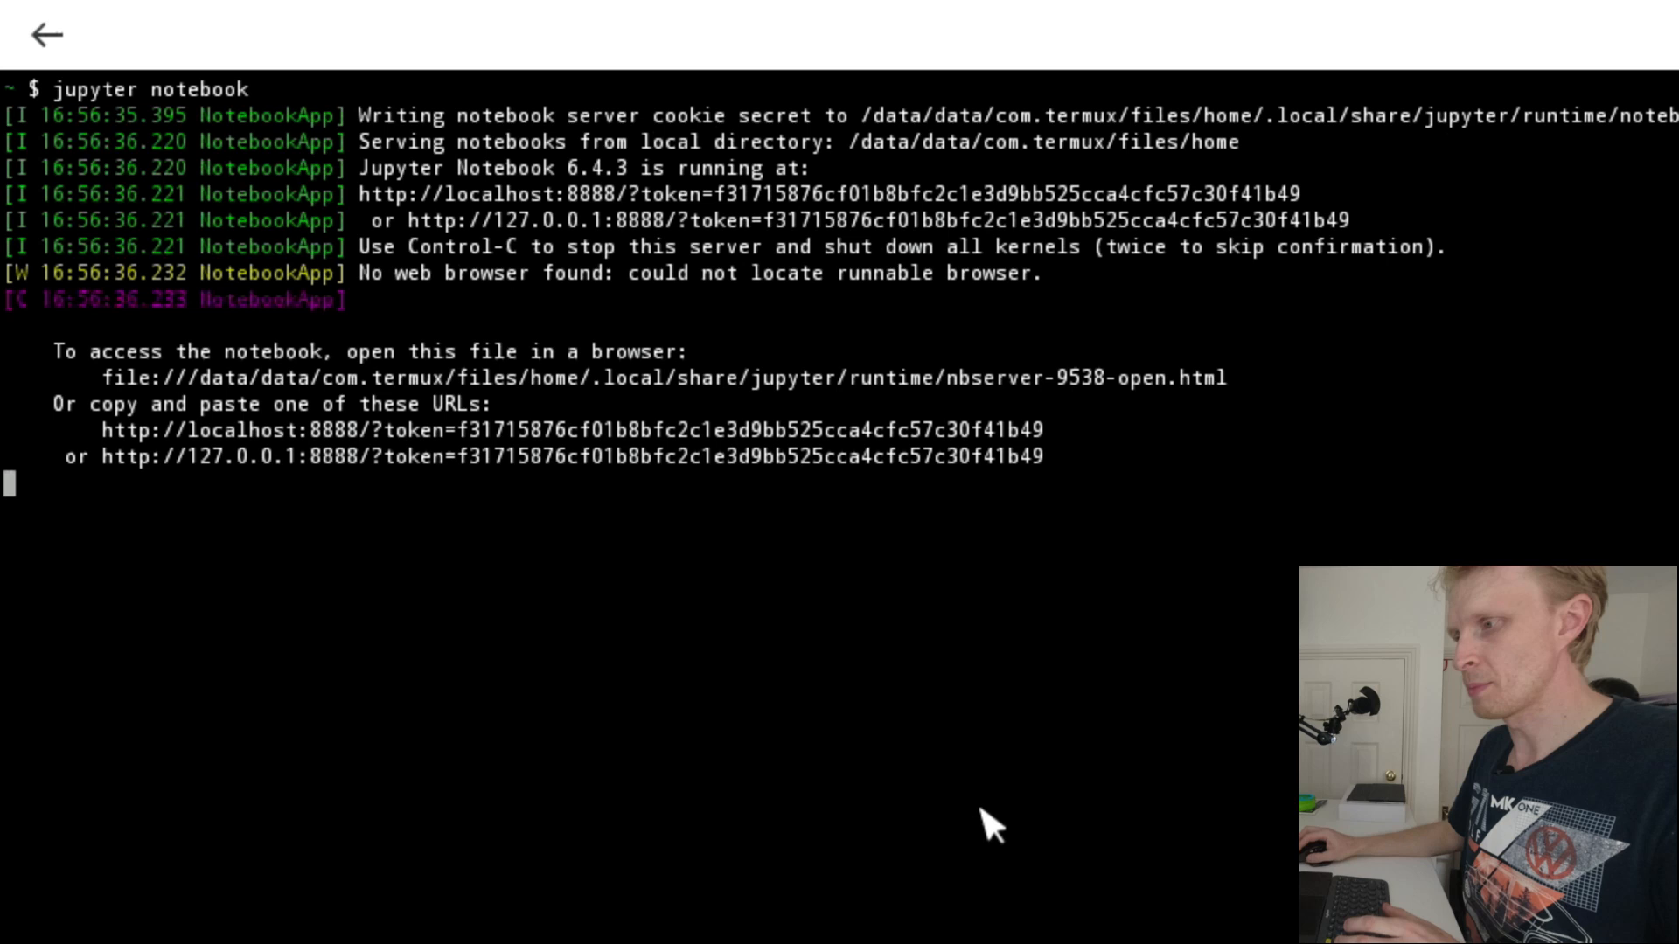
pyautogui.moveTo(594, 489)
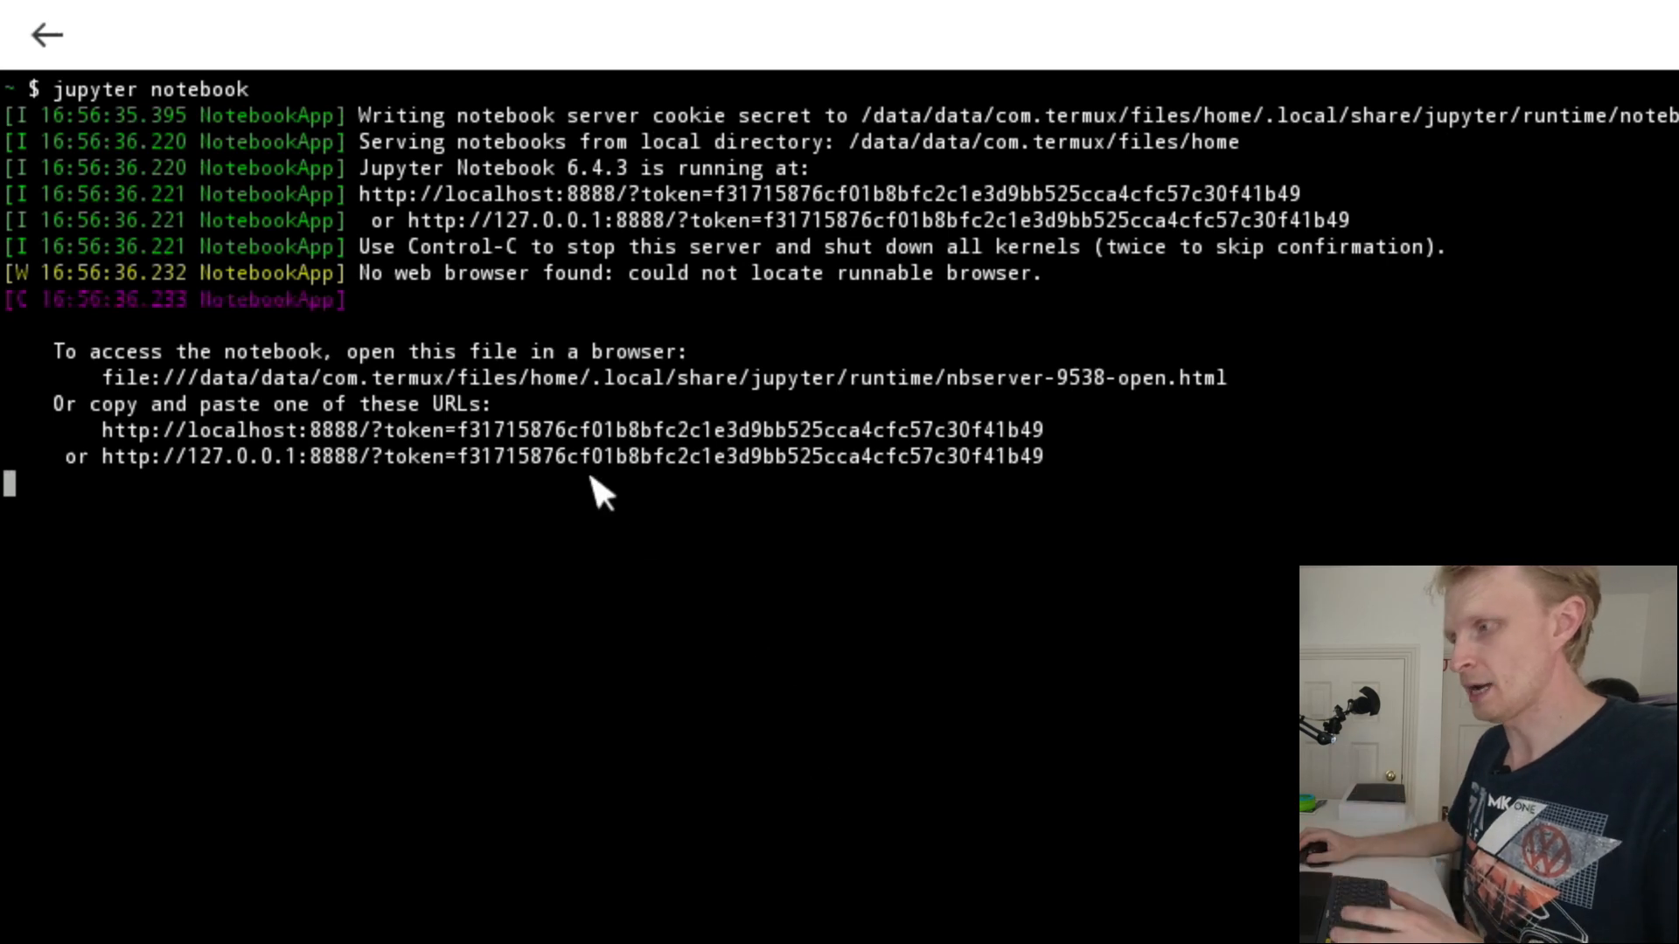
pyautogui.moveTo(461, 448)
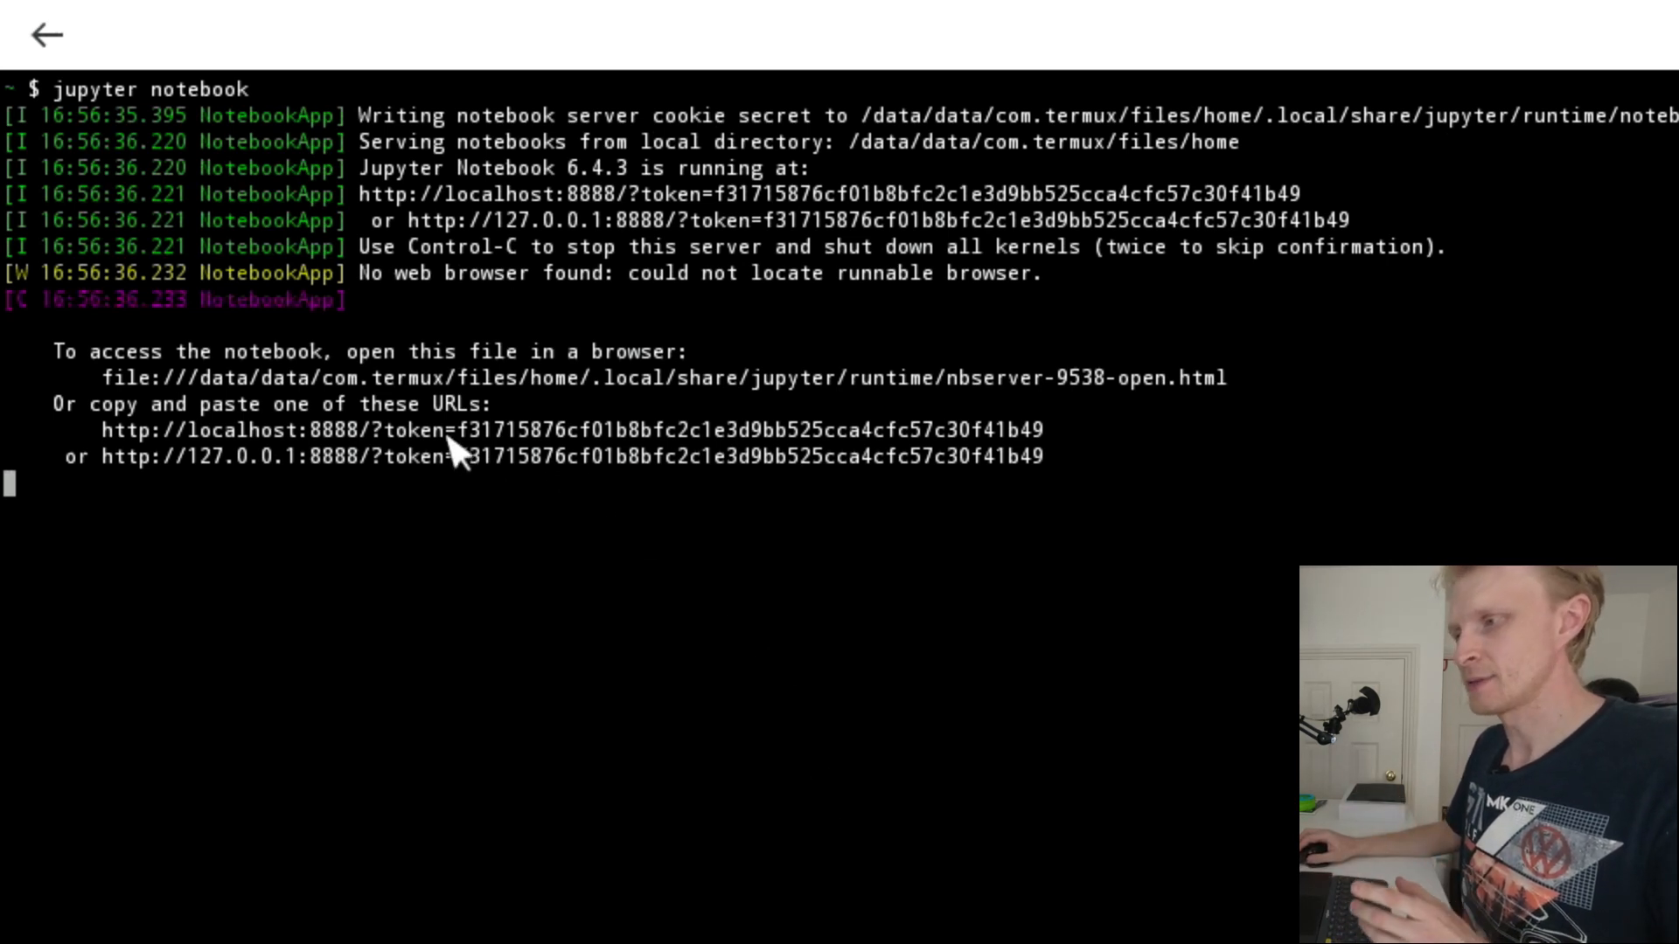
pyautogui.click(456, 443)
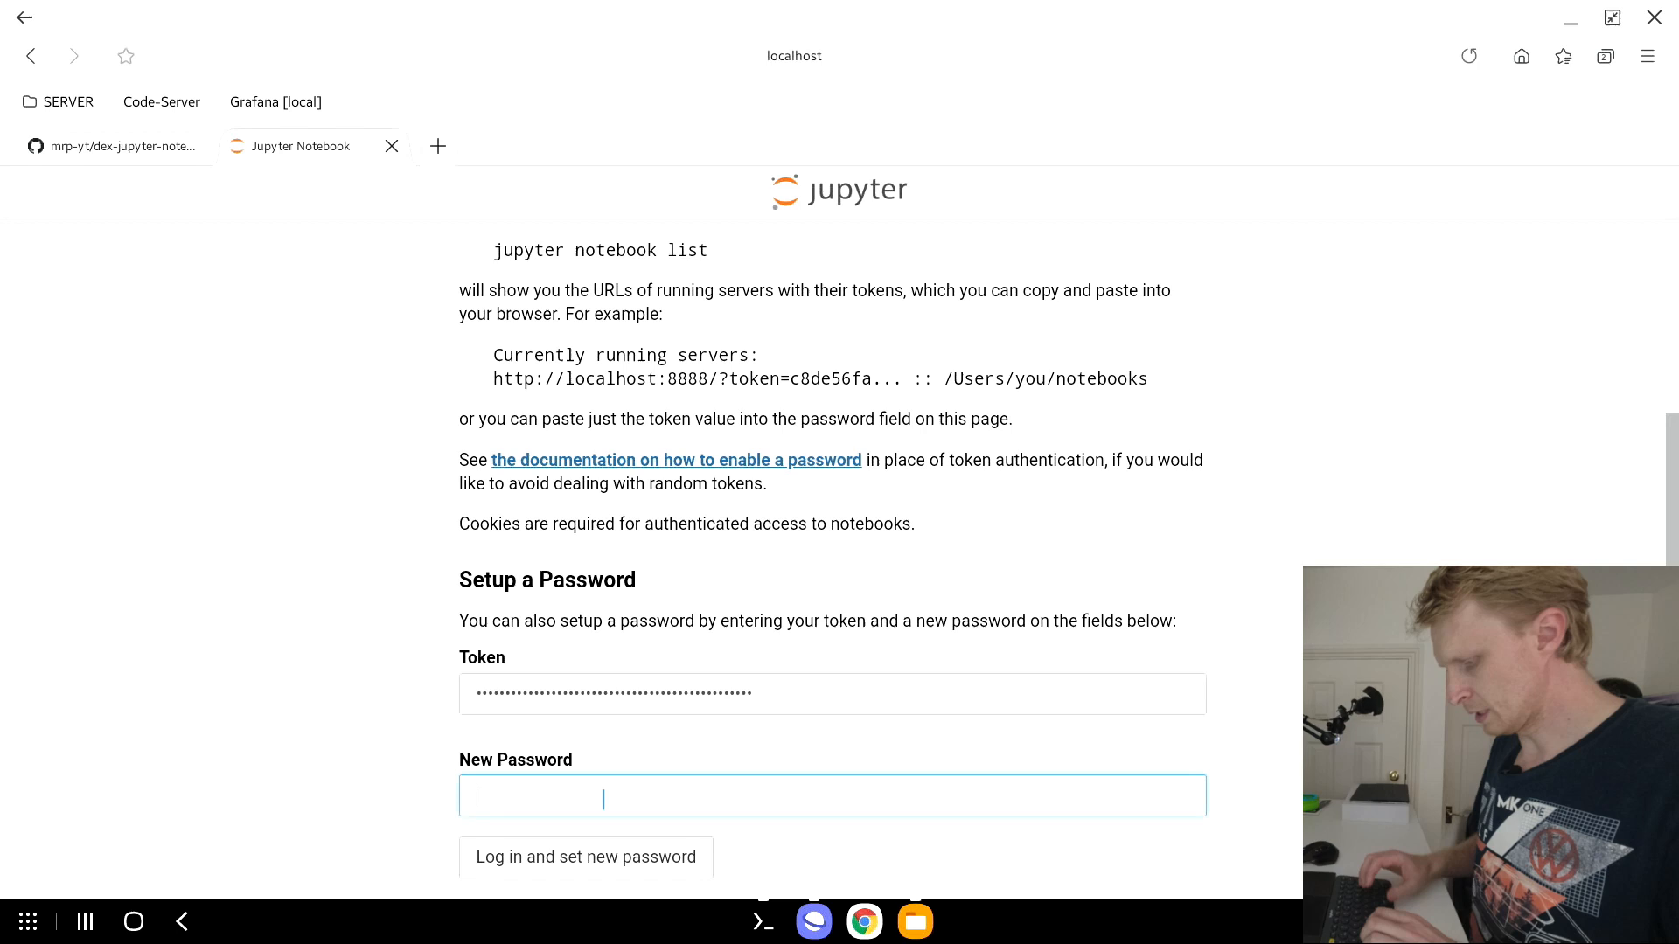
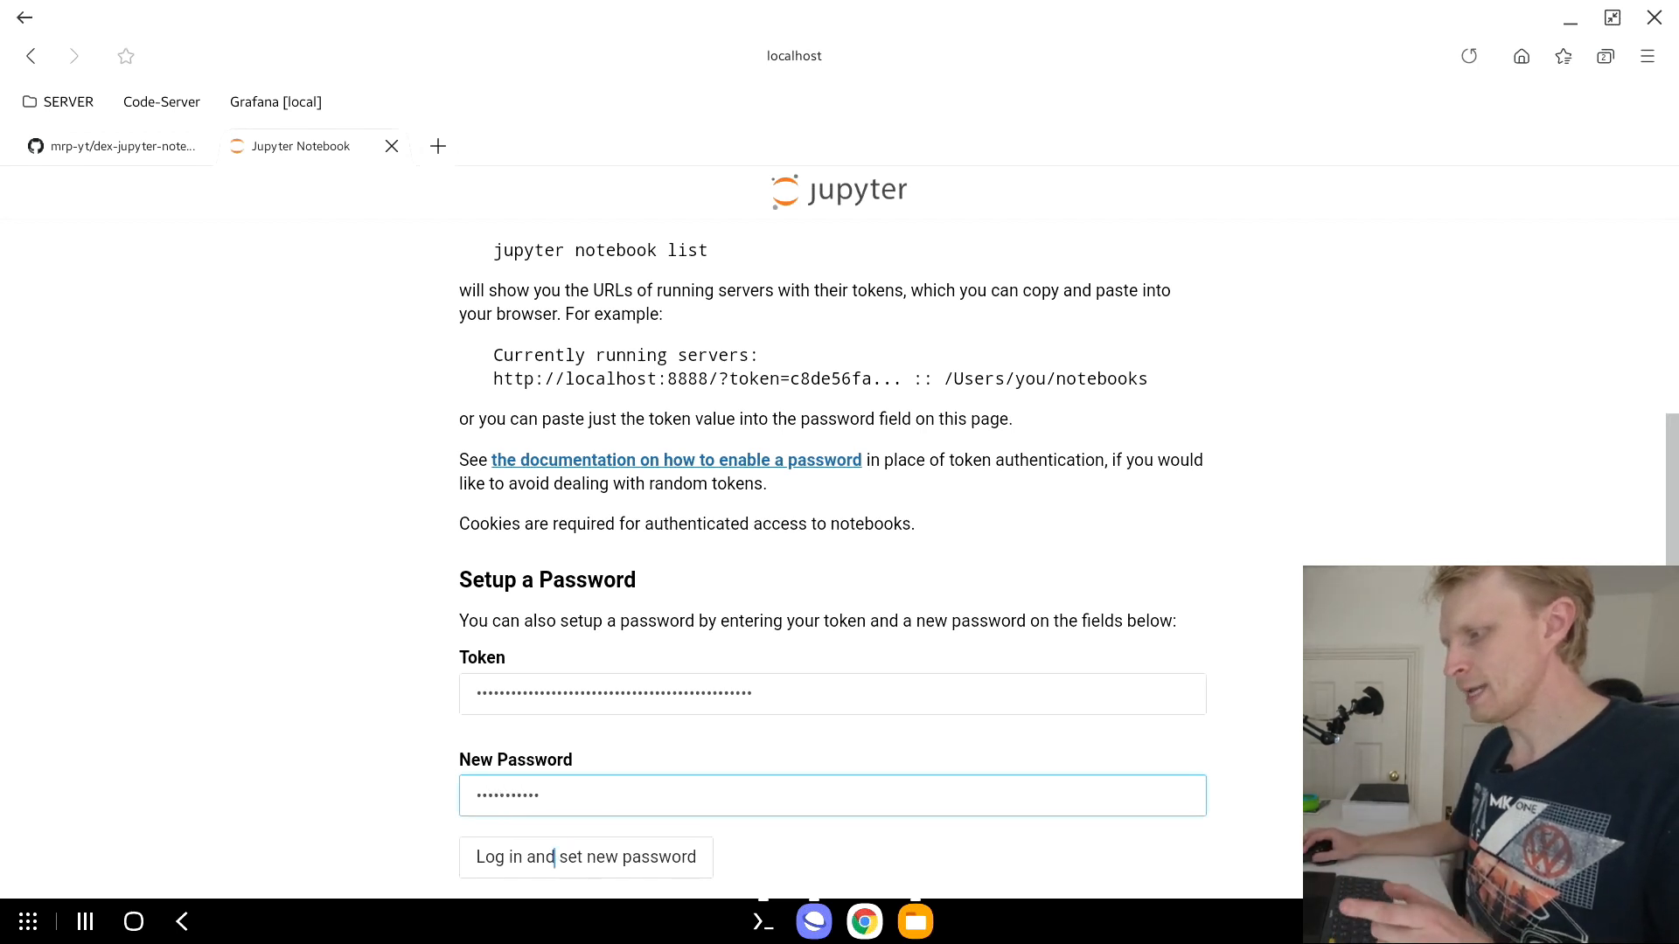
# Set a new Jupyter password, log in to the file list, then quit the server.
pyautogui.click(586, 857)
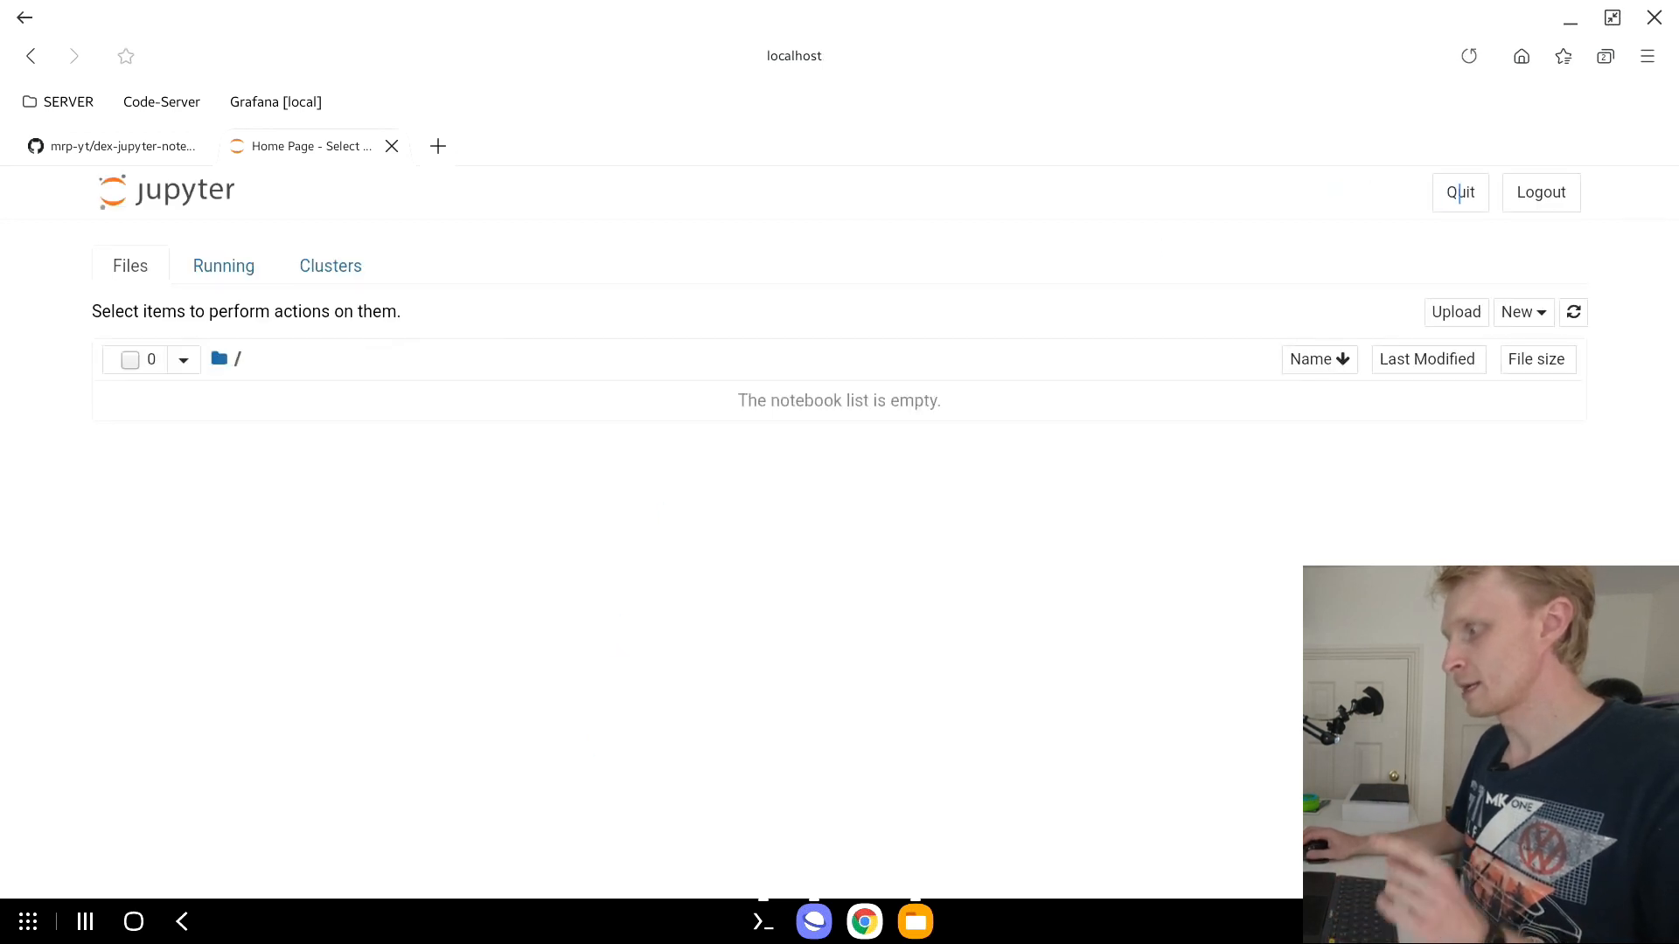
pyautogui.click(1460, 192)
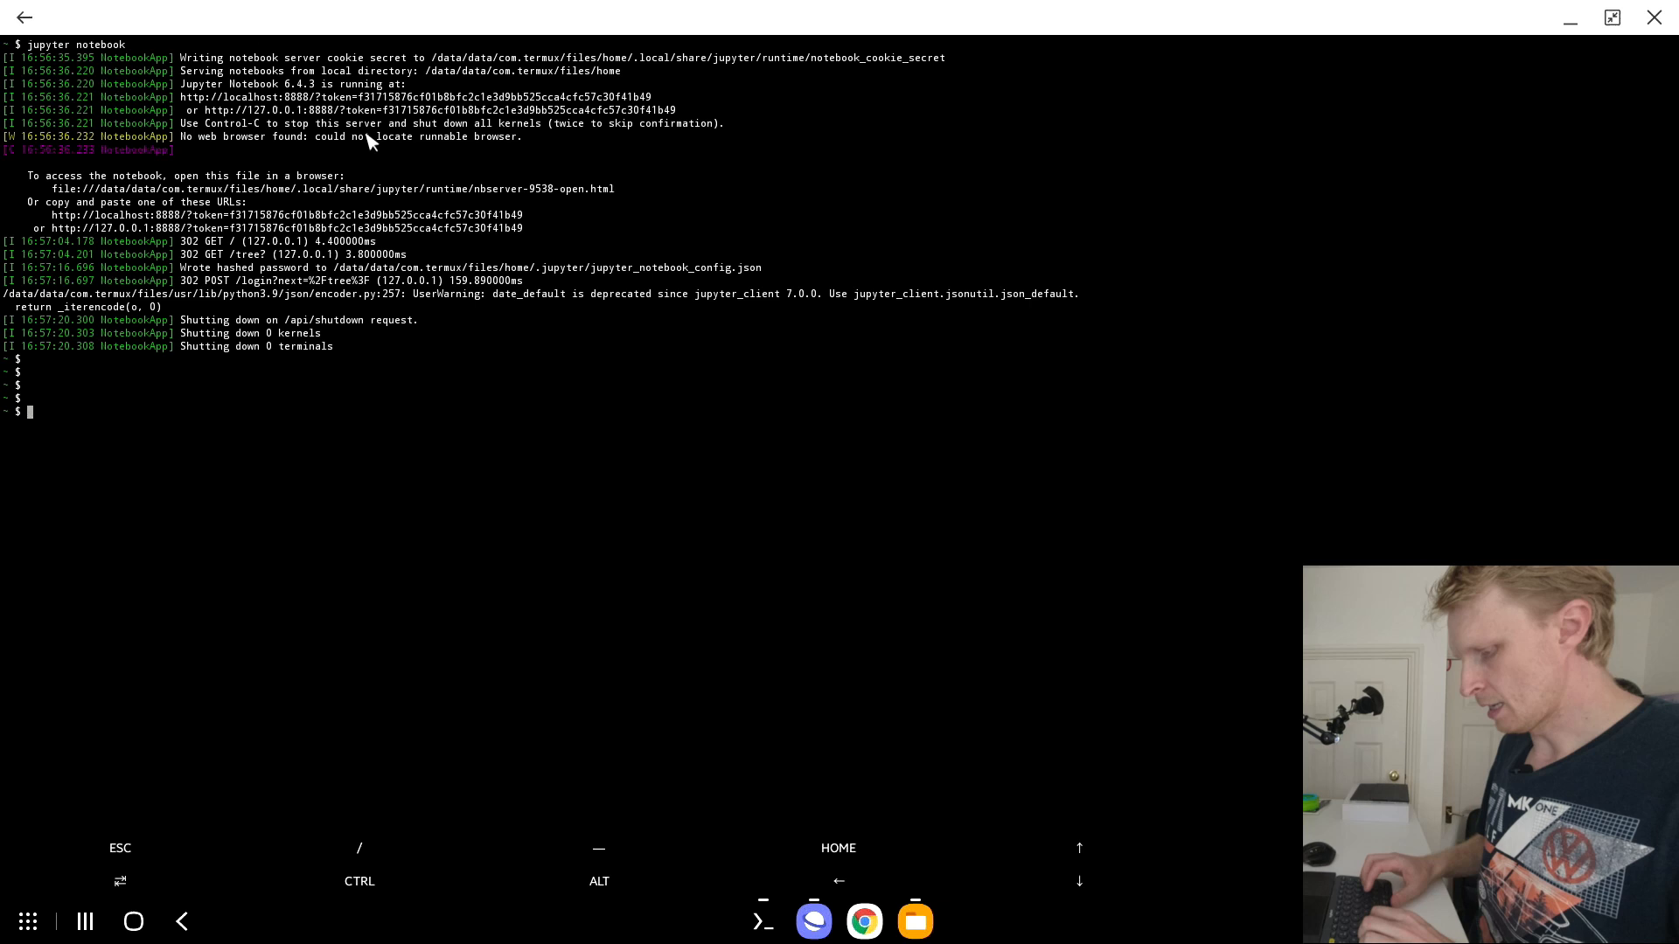
# Relaunch jupyter notebook in Termux and begin entering localhost in Samsung Internet.
pyautogui.write('jupyter notebook')
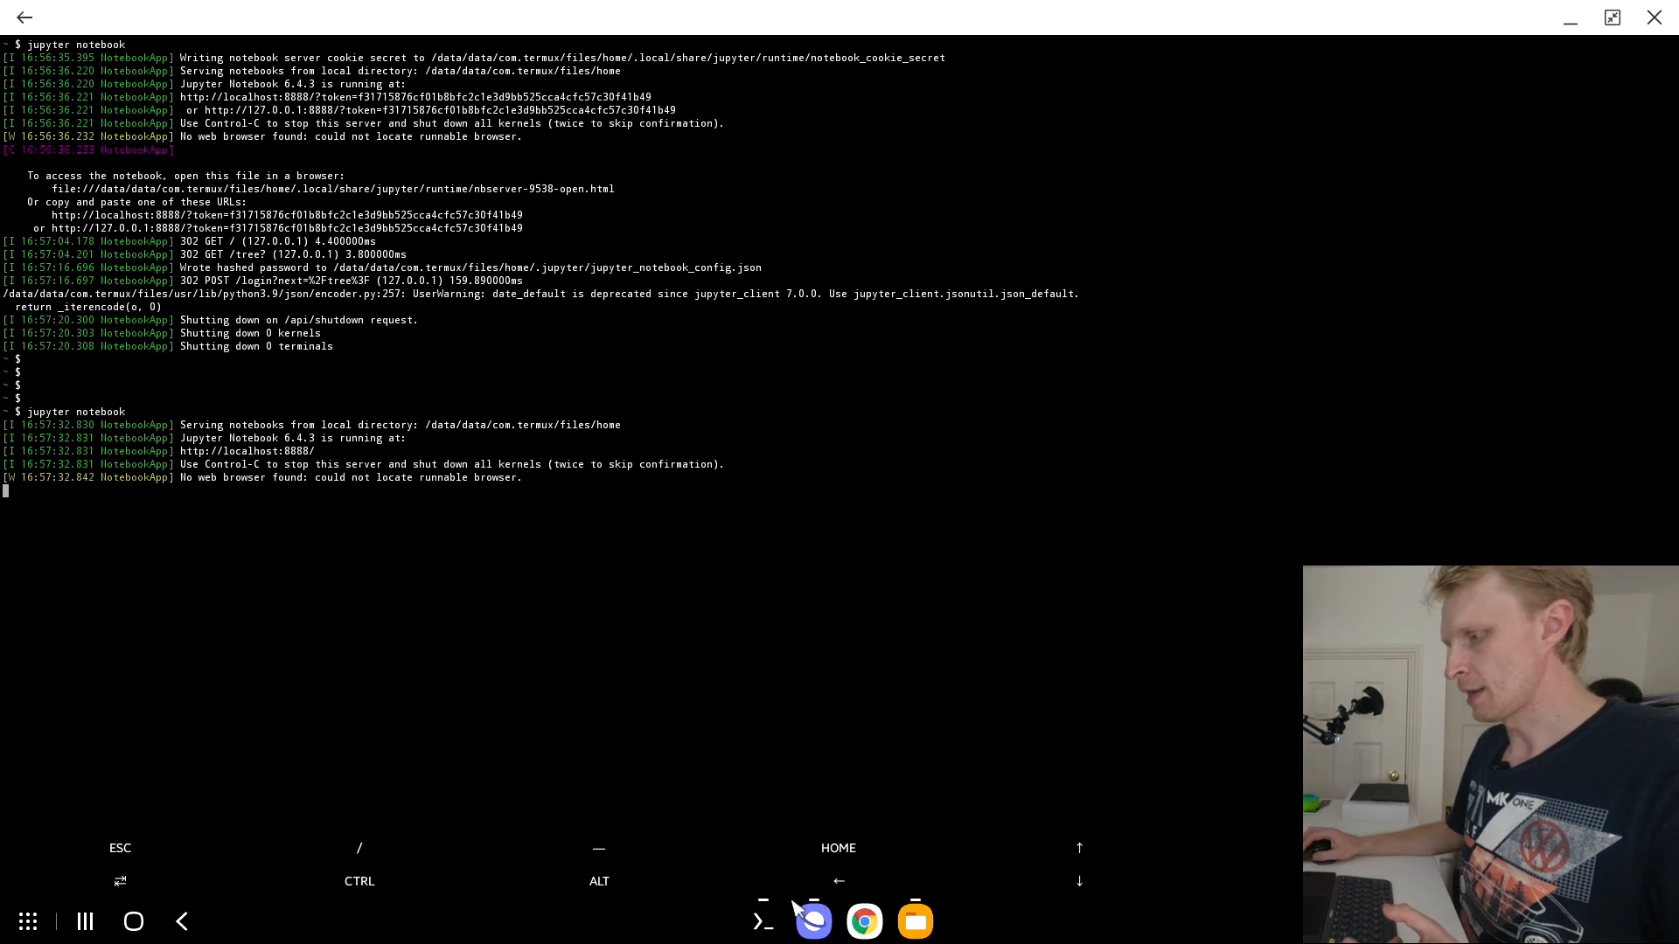
pyautogui.click(865, 920)
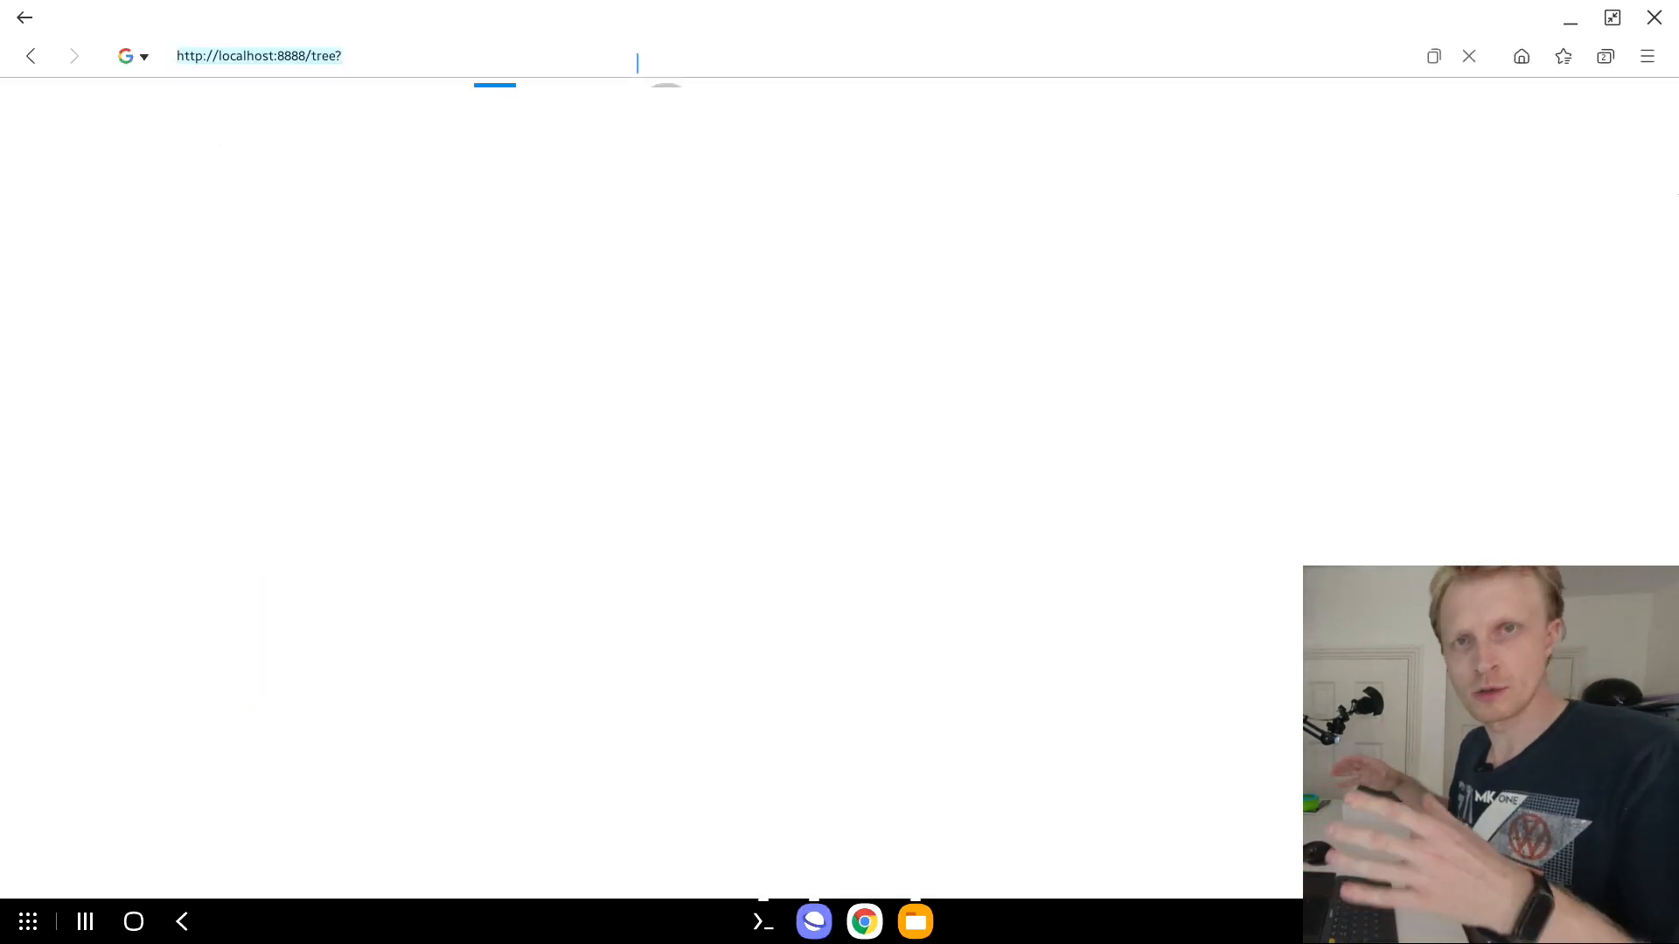
pyautogui.write('localhost:888')
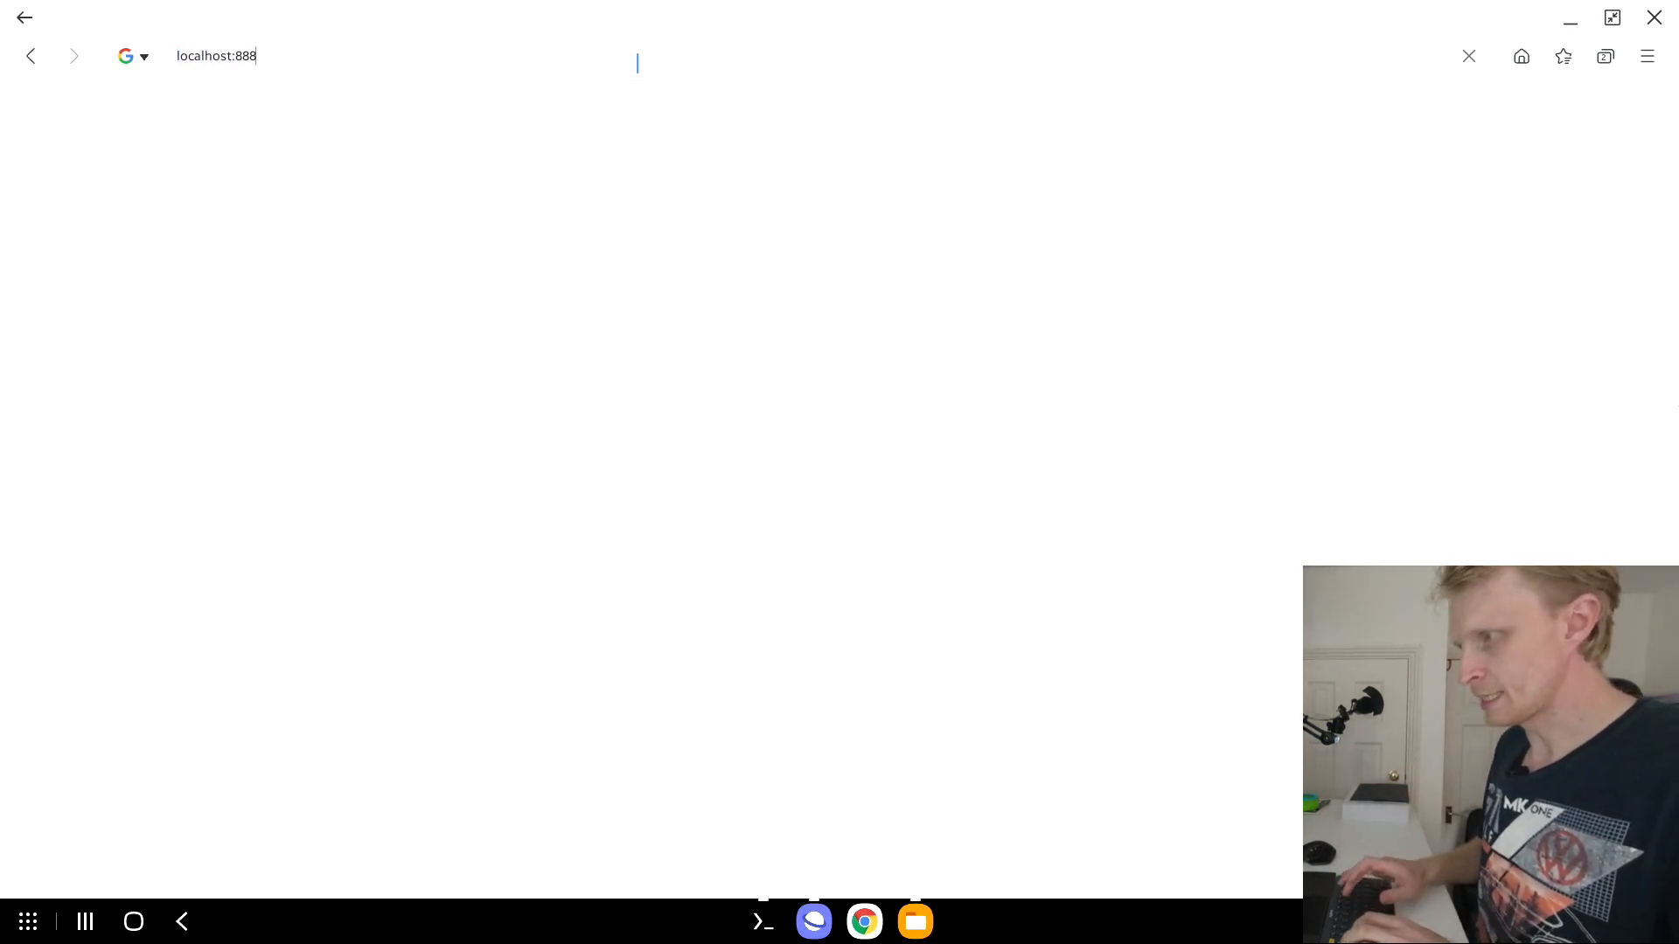
# Load localhost:8888 and log in with the saved password.
pyautogui.press('Enter')
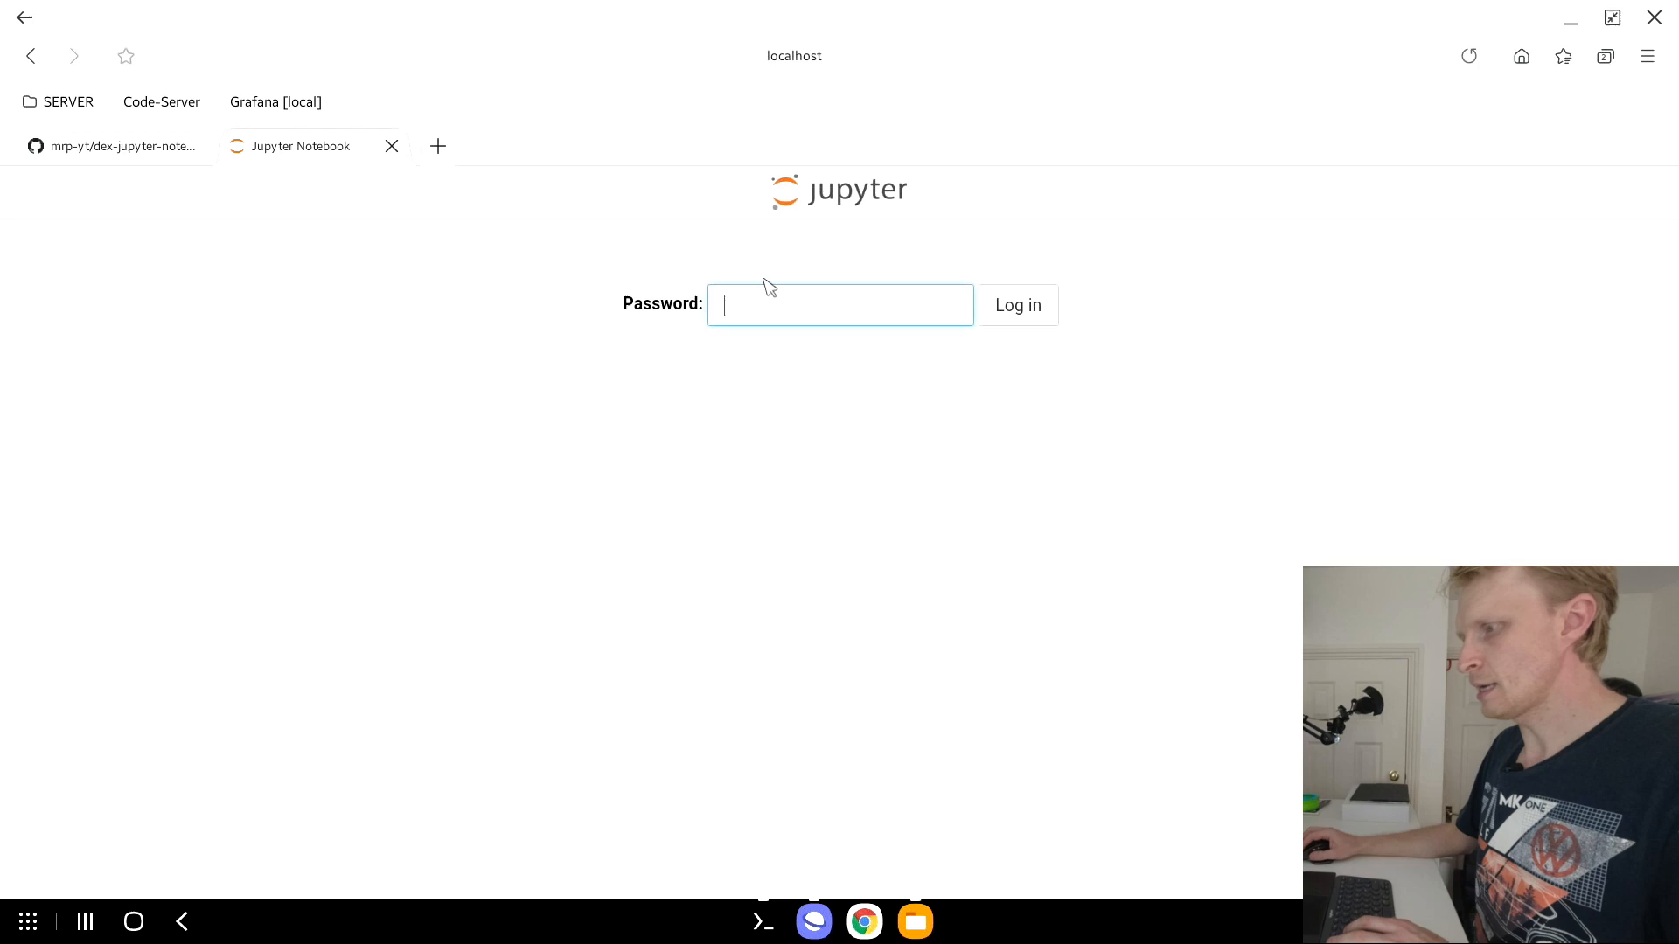
pyautogui.write('password')
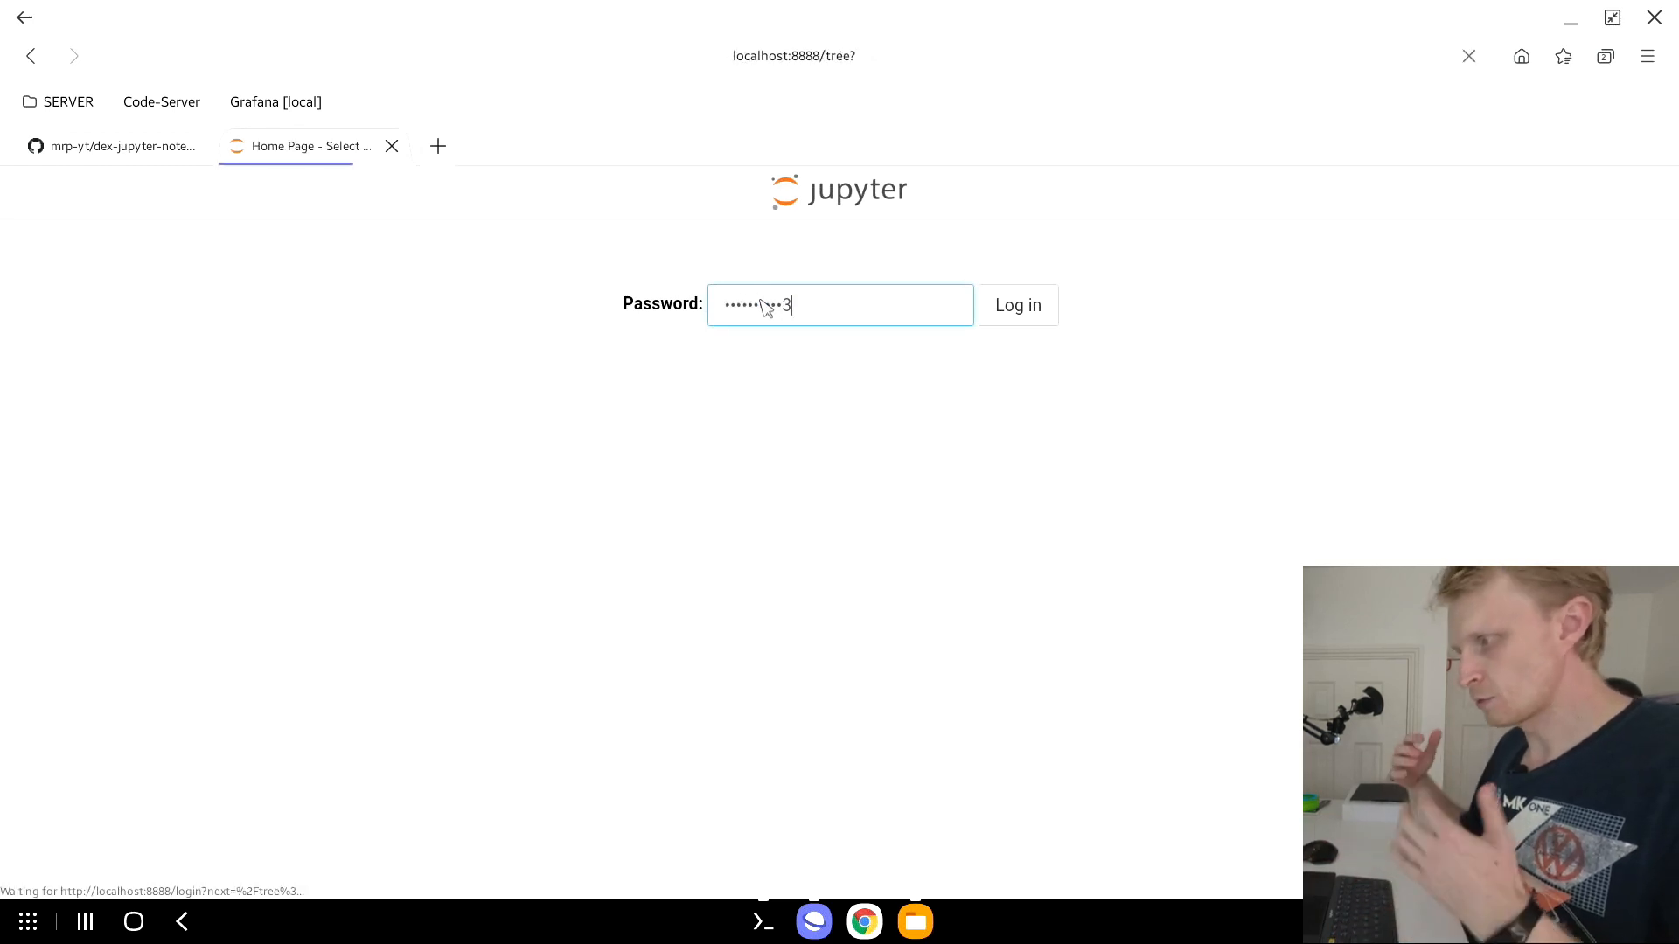
pyautogui.click(1018, 305)
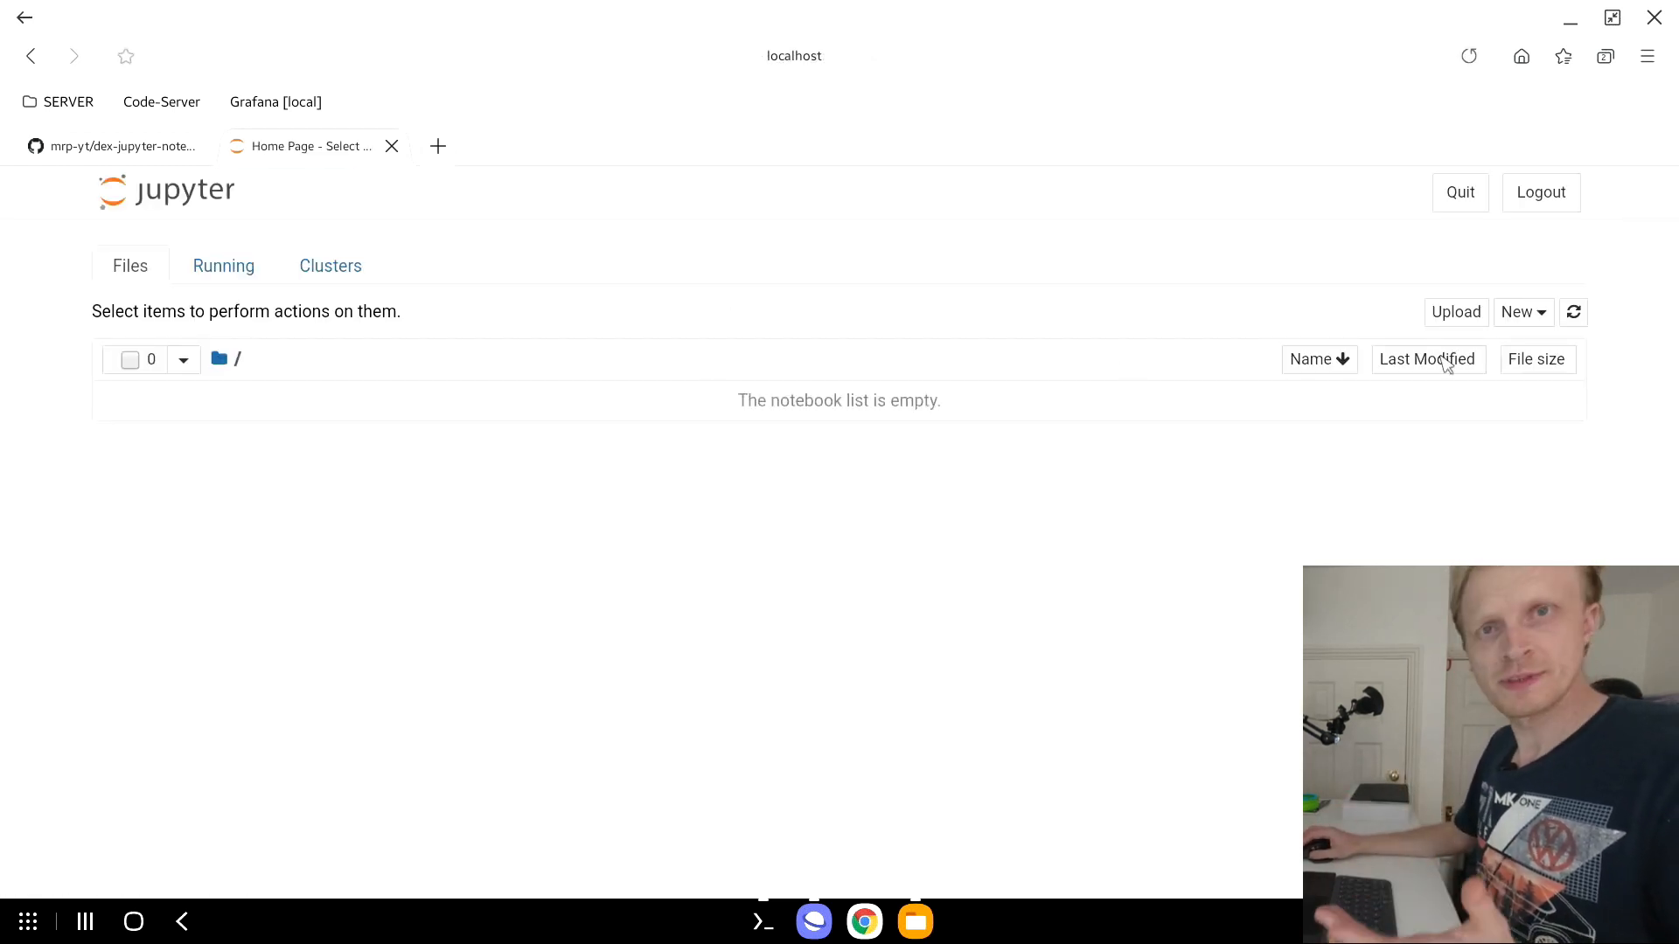
# Create a new folder, rename it jupyter_stuff, and open it.
pyautogui.click(1516, 312)
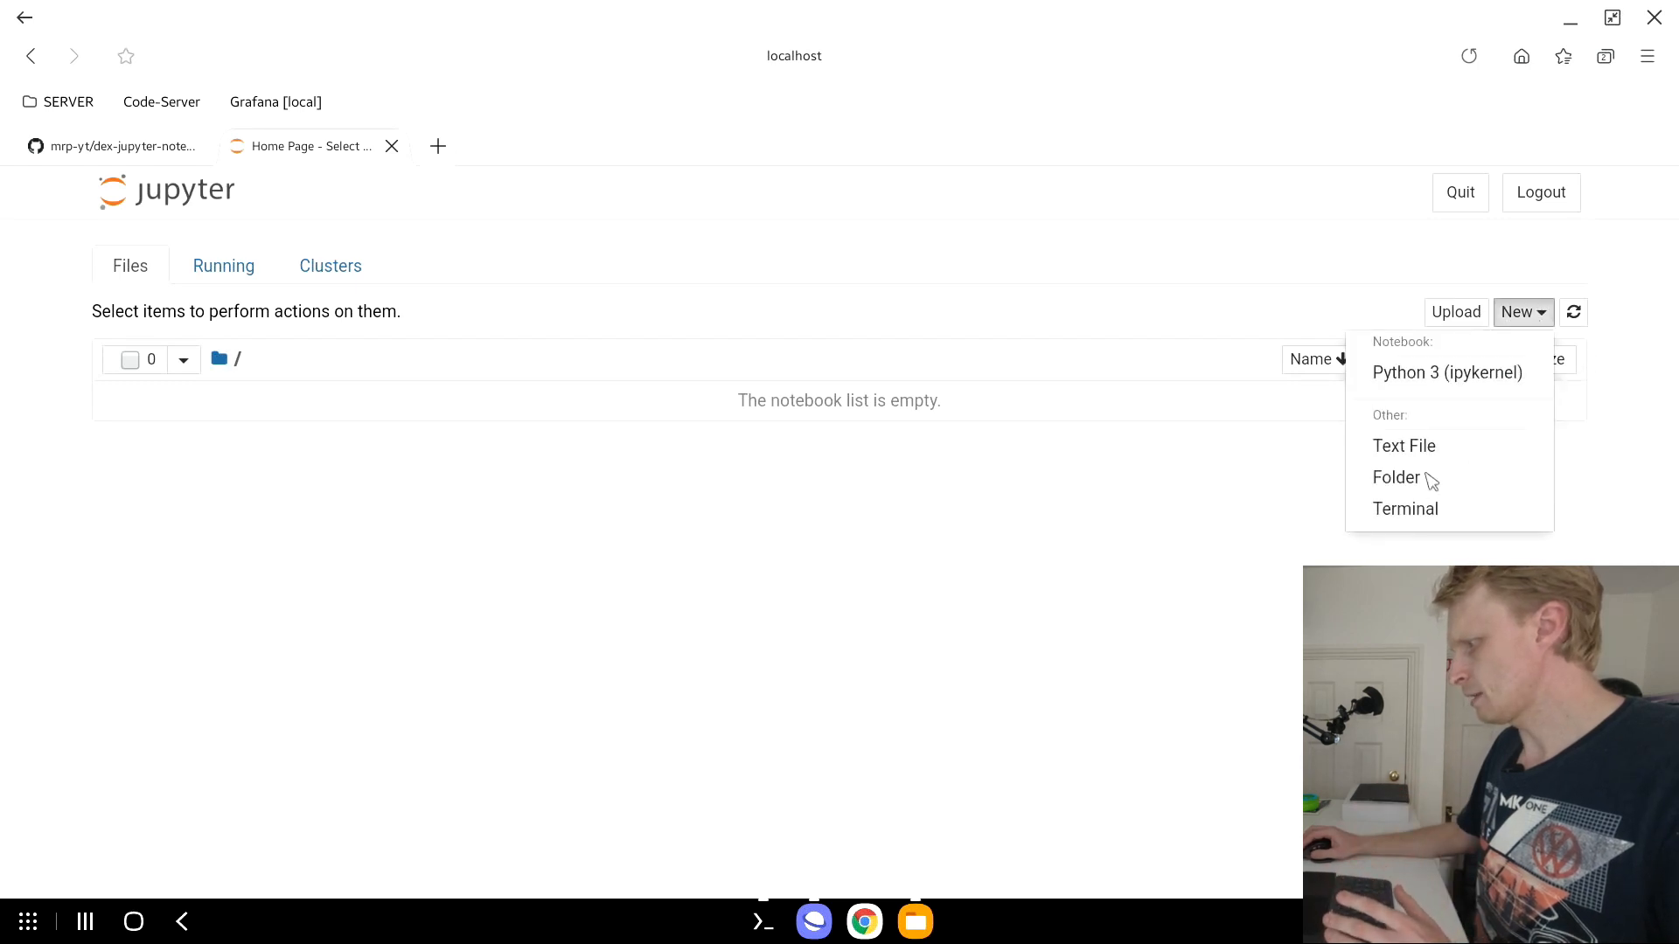
pyautogui.click(1396, 477)
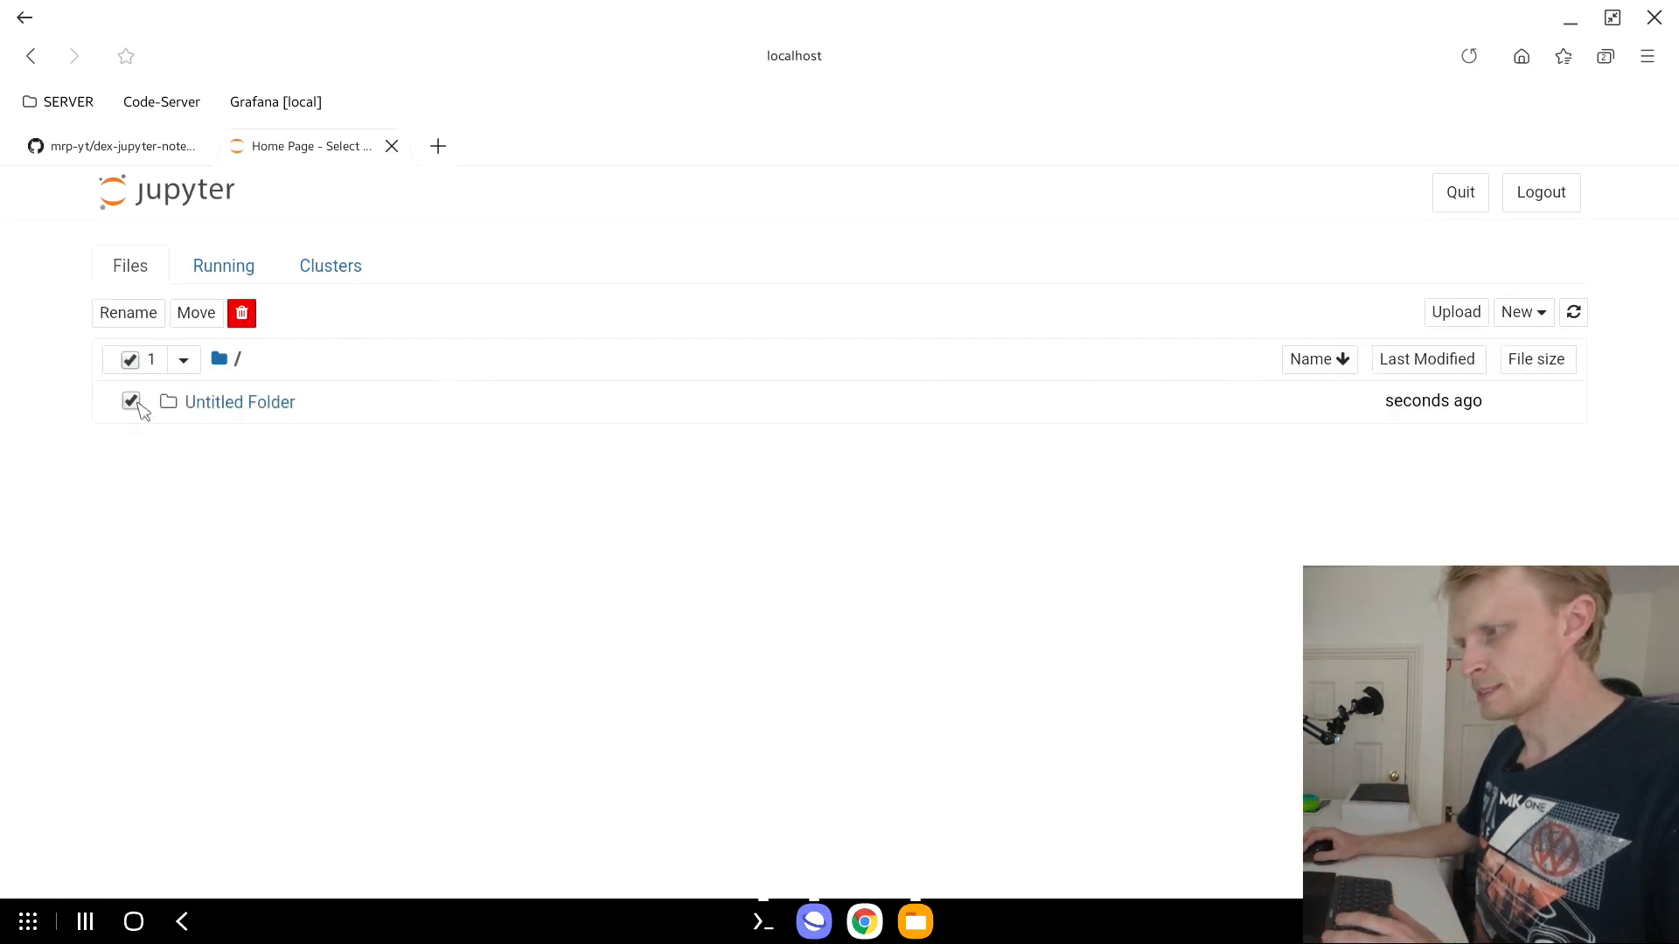
pyautogui.click(128, 313)
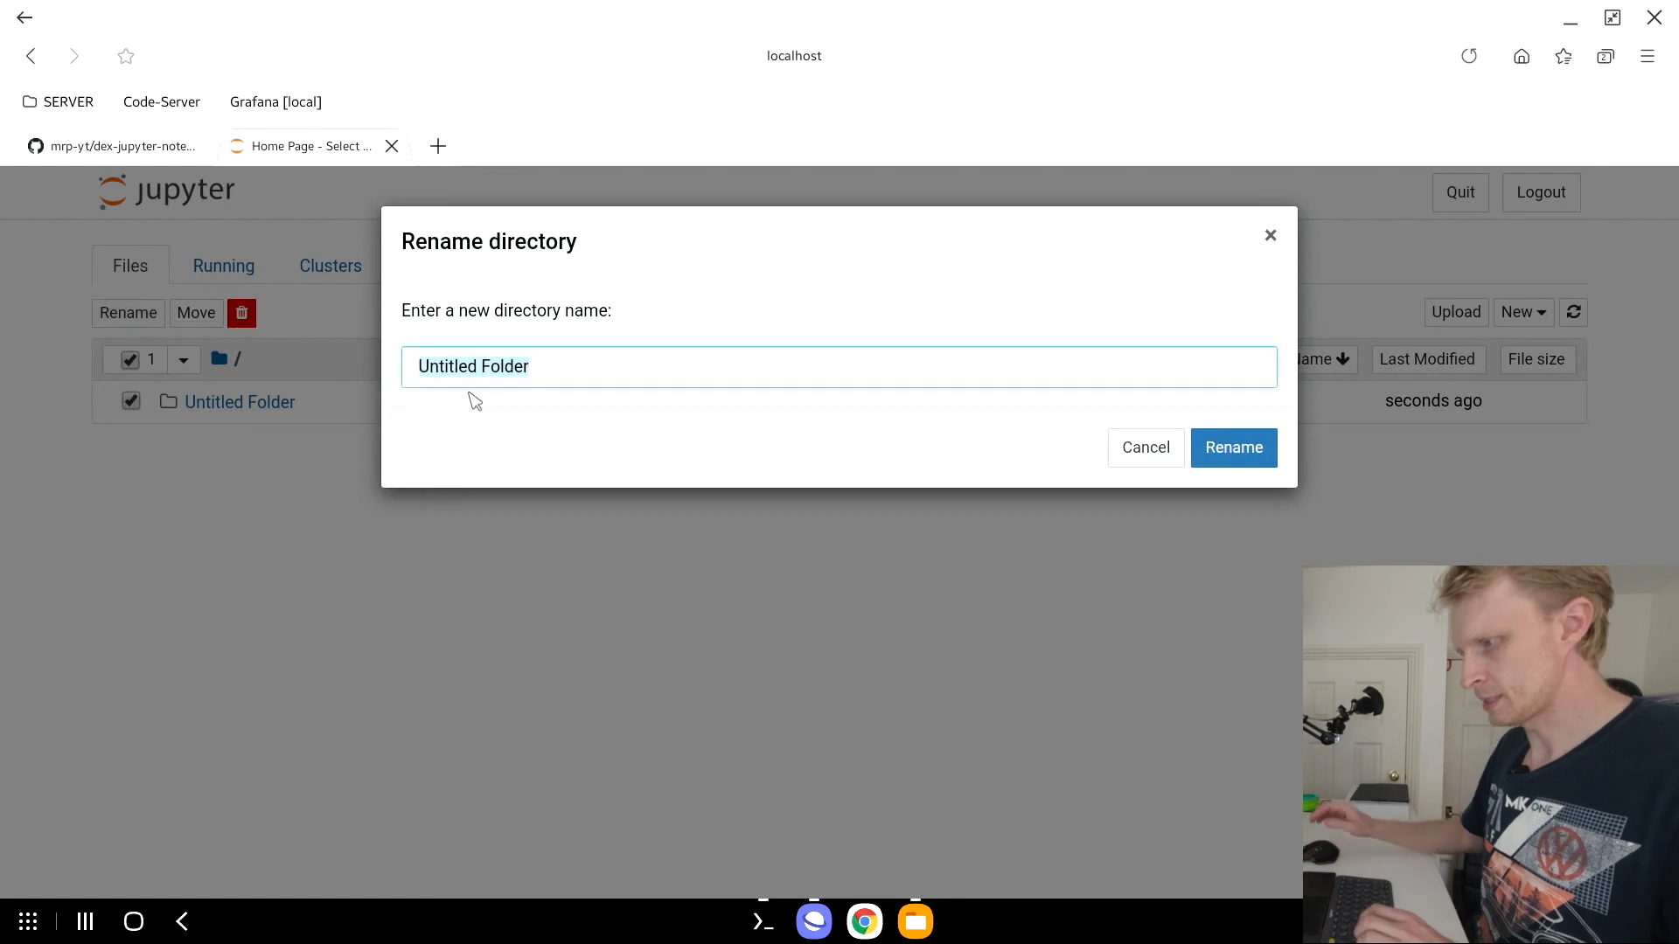
pyautogui.write('jupyter_')
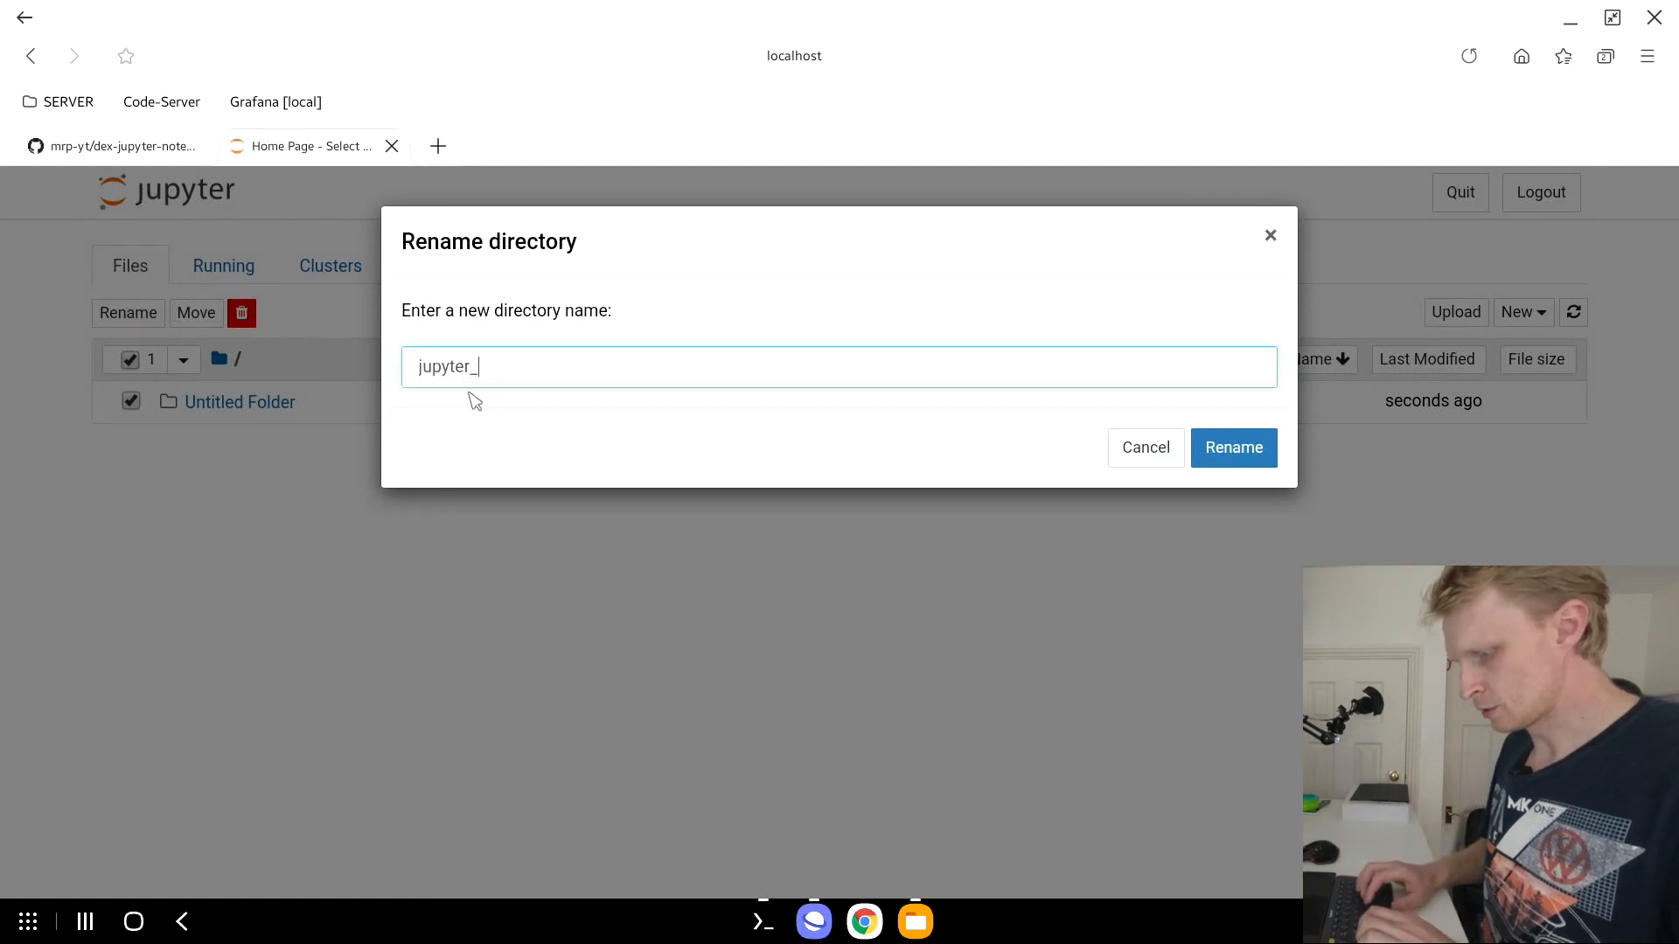
pyautogui.click(1233, 448)
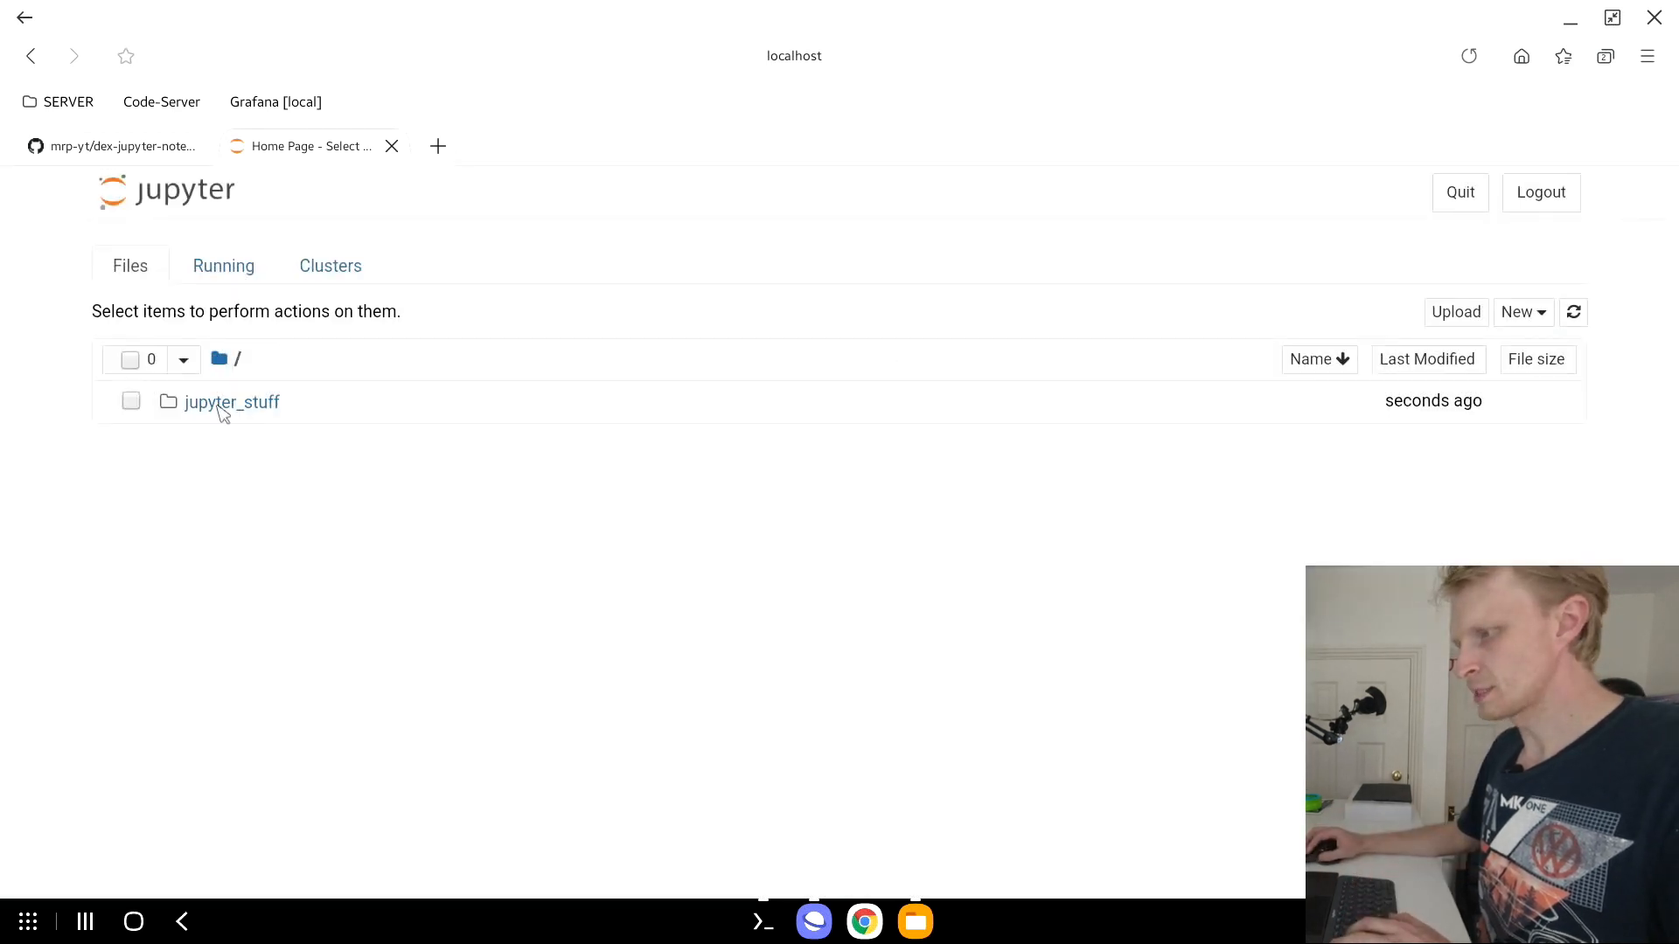
pyautogui.click(1523, 312)
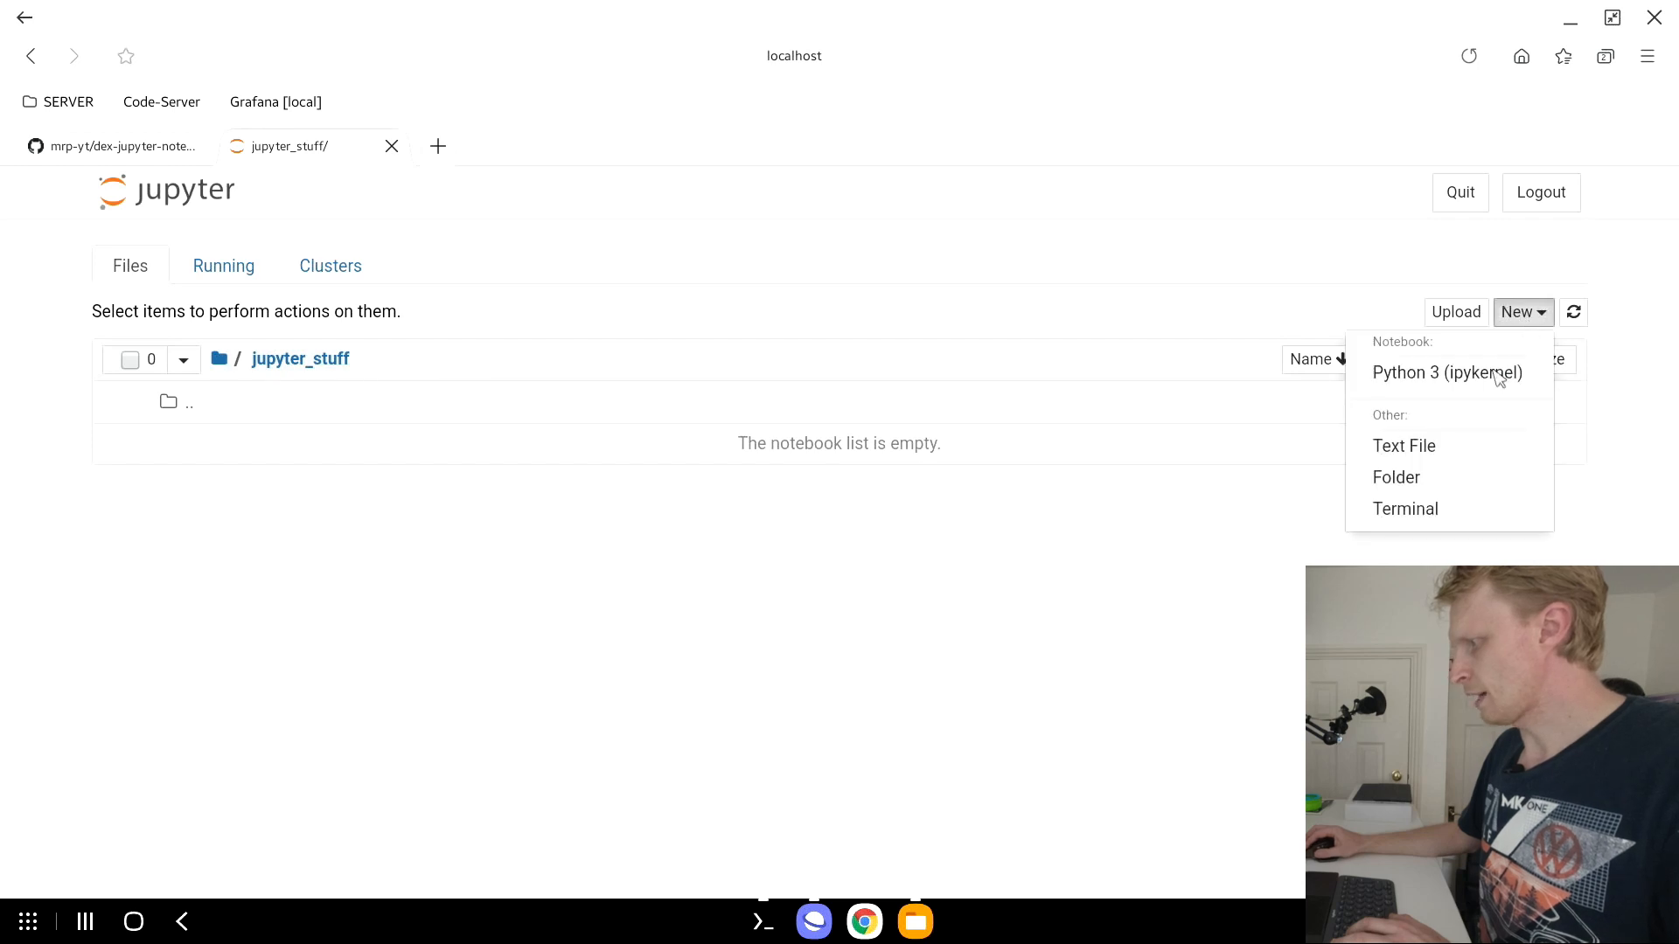
# Create a Python 3 (ipykernel) notebook and rename it hello_world.
pyautogui.click(1447, 372)
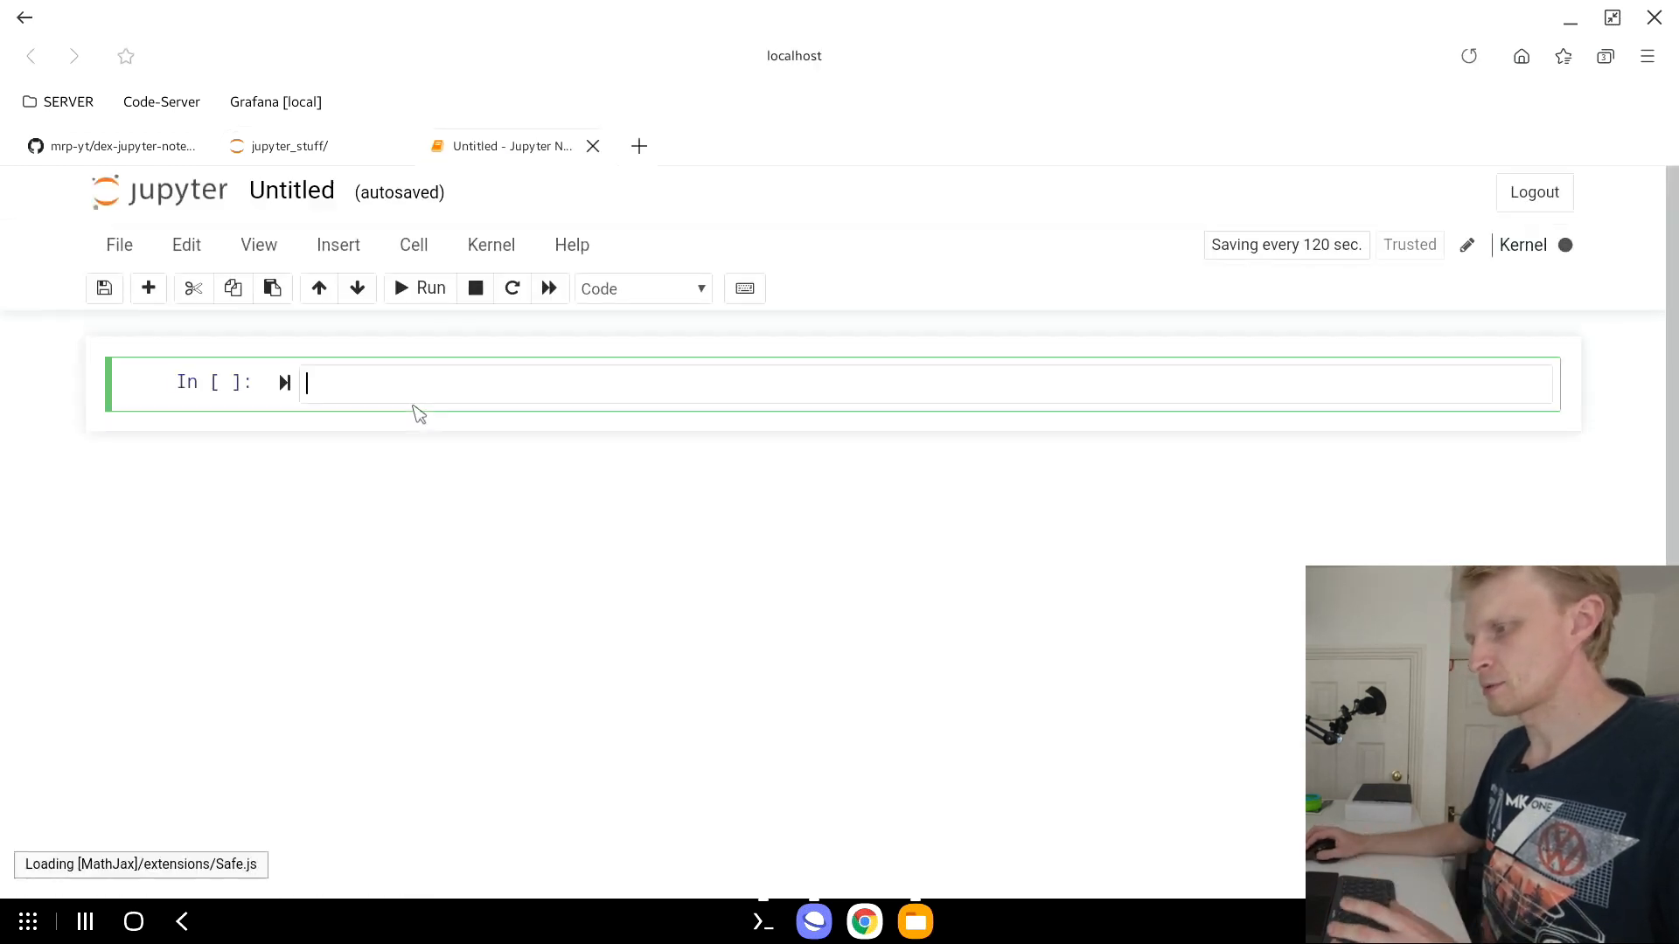
pyautogui.click(292, 191)
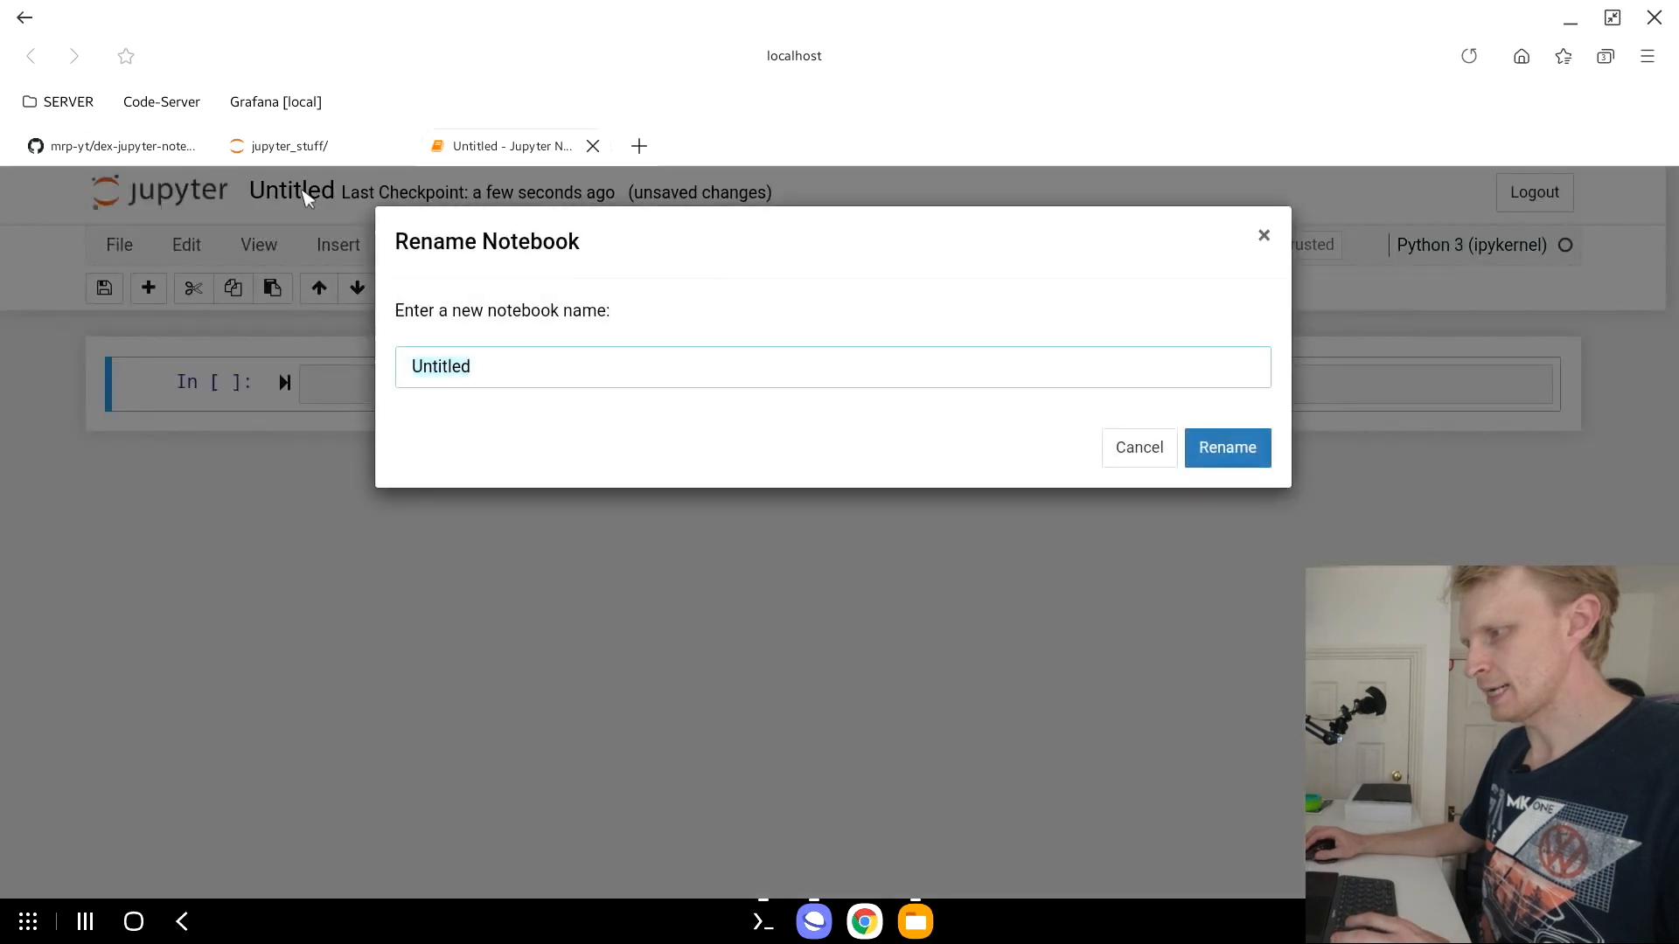
pyautogui.write('hello_world')
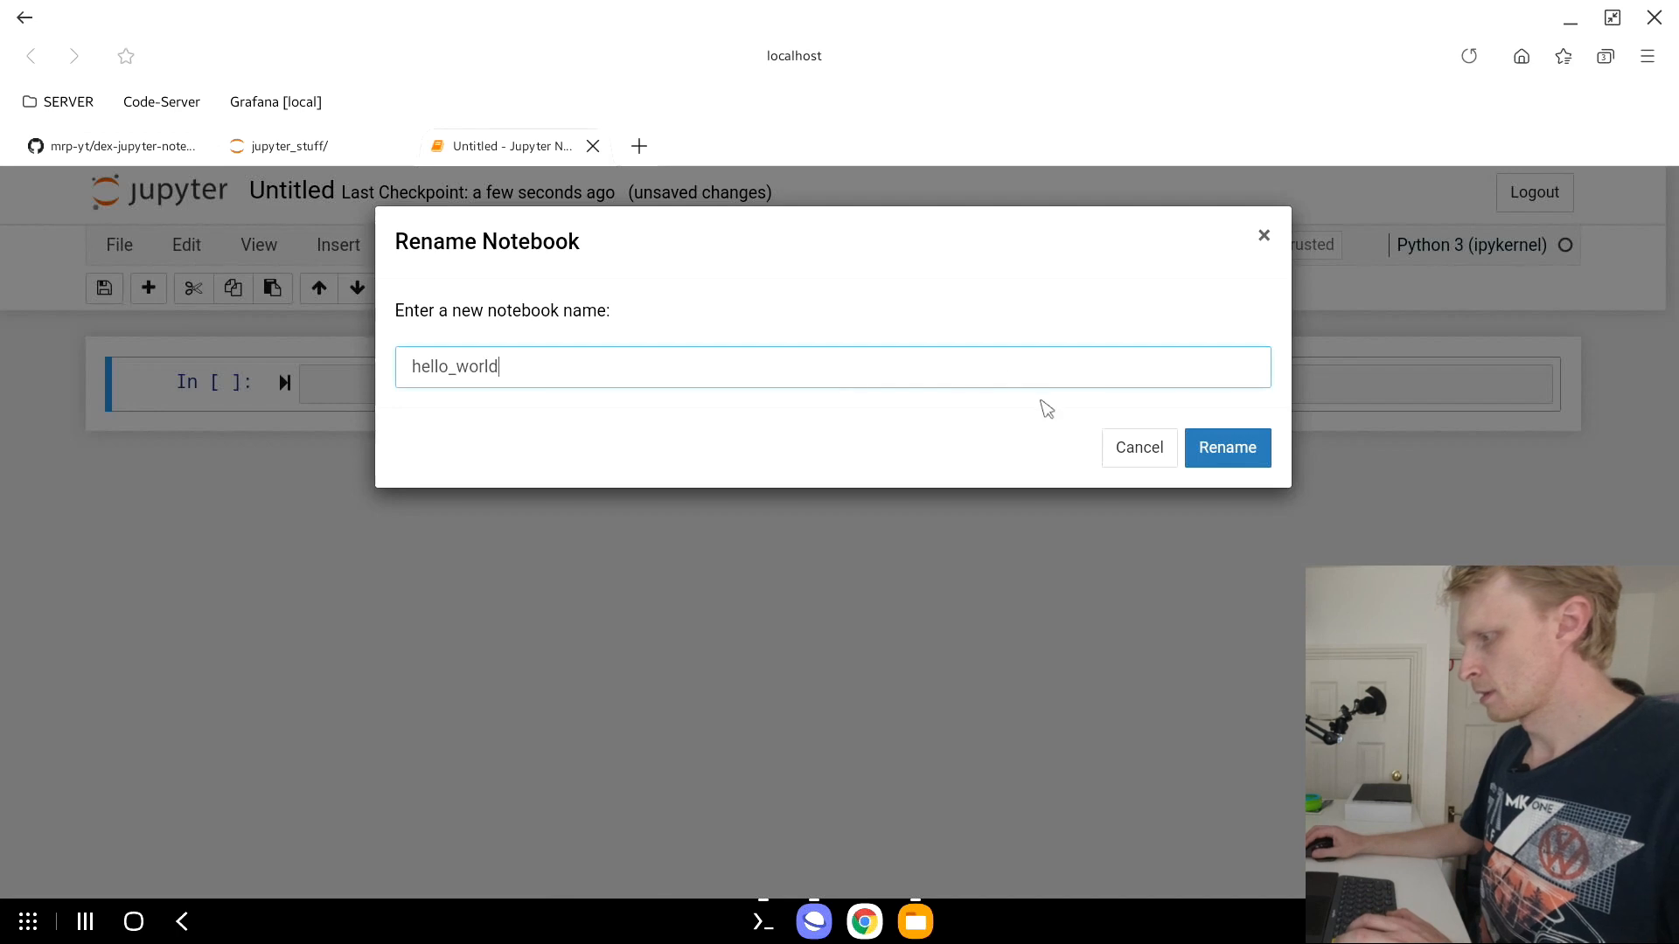
pyautogui.click(1227, 447)
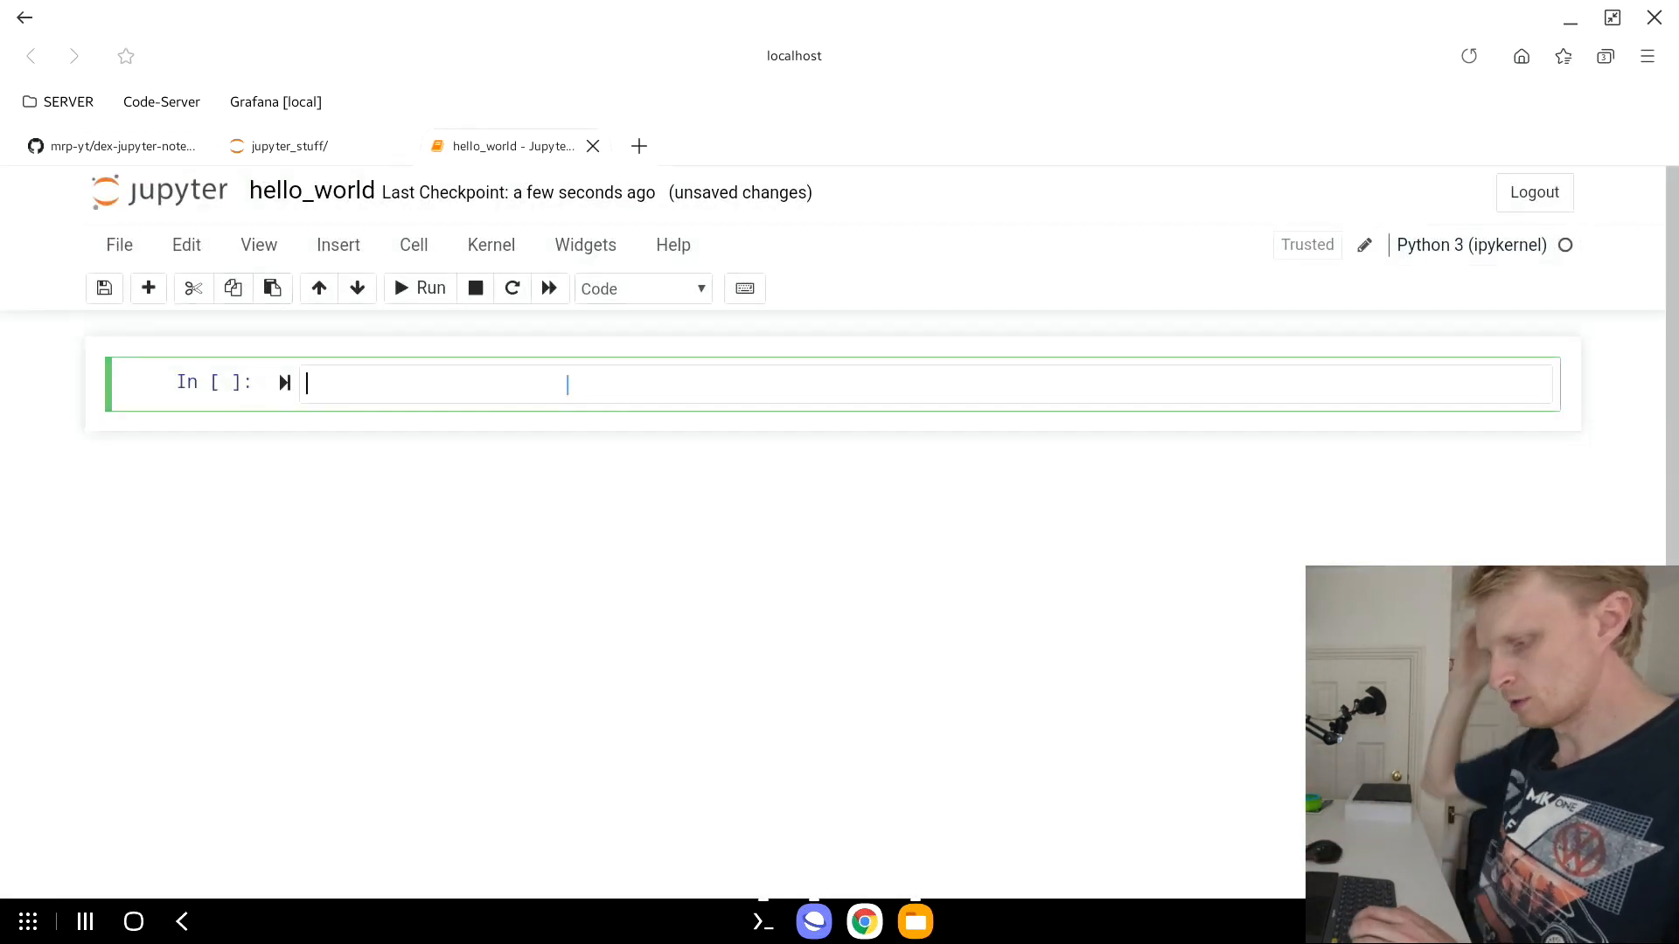
# Run a cell assigning mrp = "hello world".
pyautogui.write('mrp =')
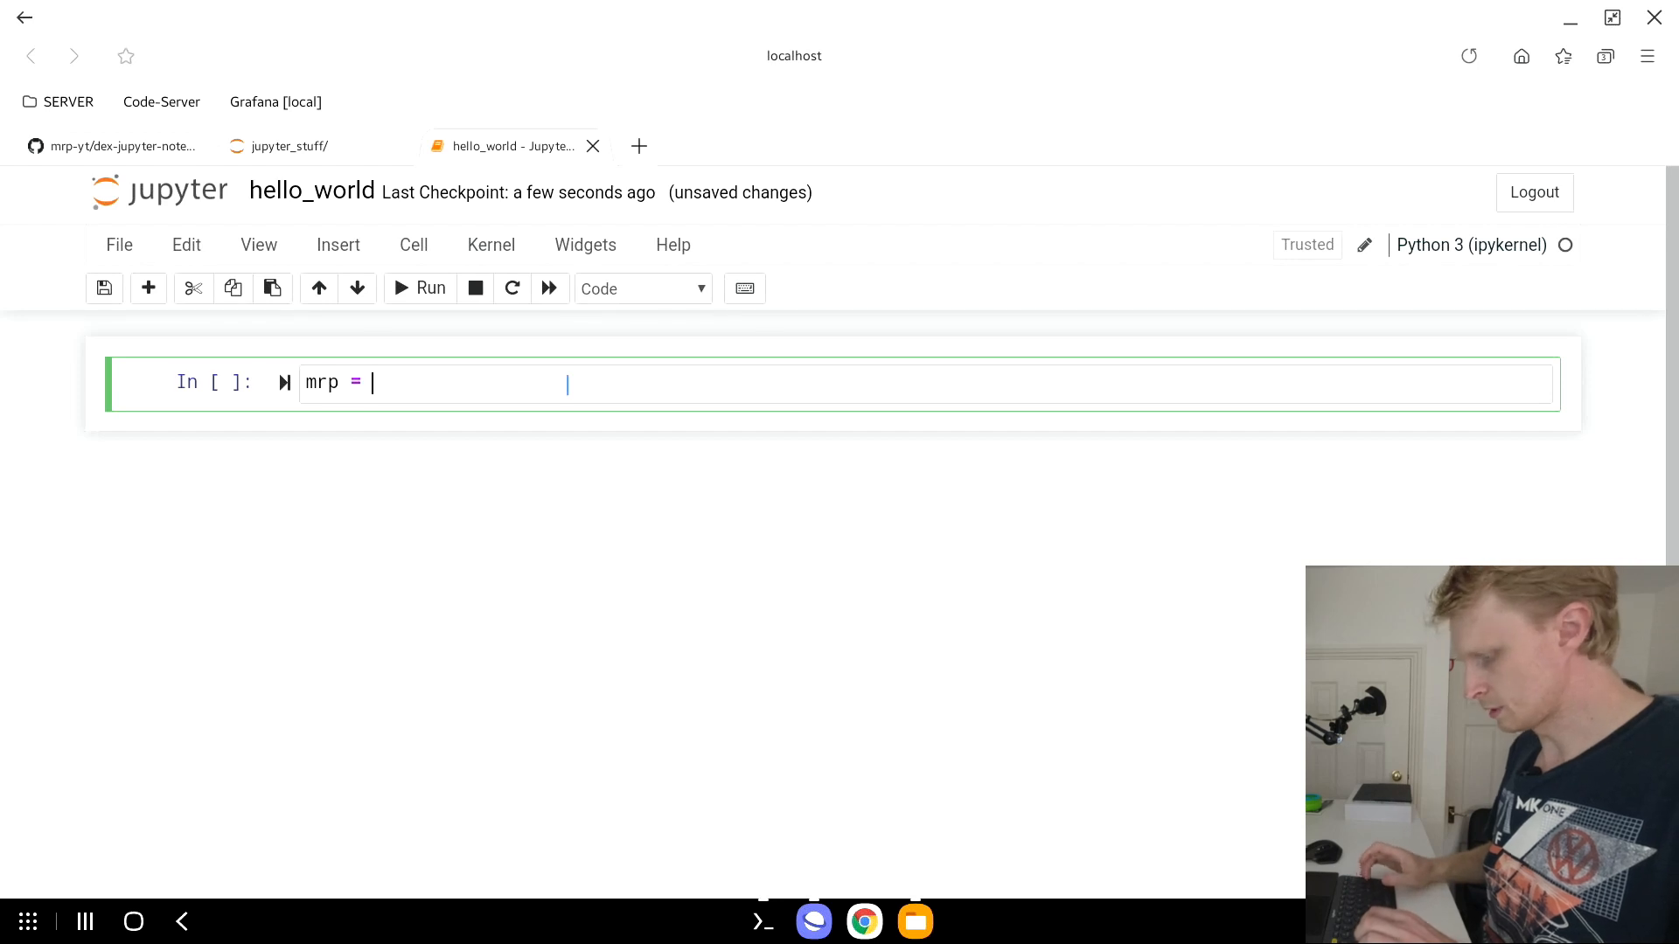
pyautogui.write('"hello"')
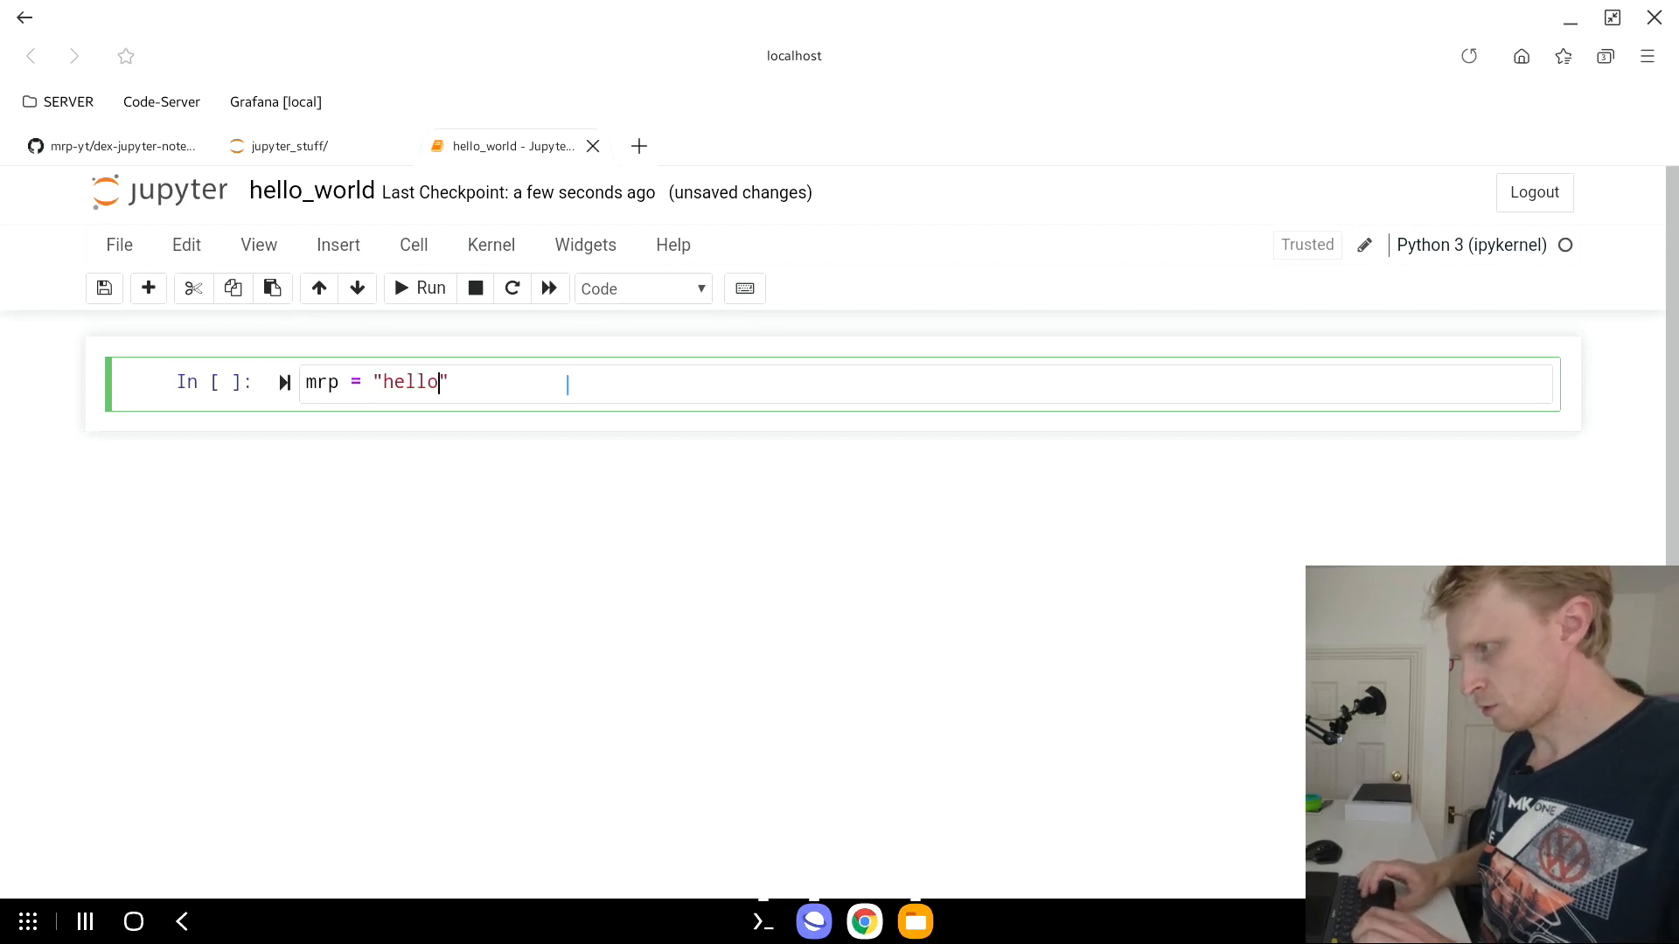
pyautogui.write('world')
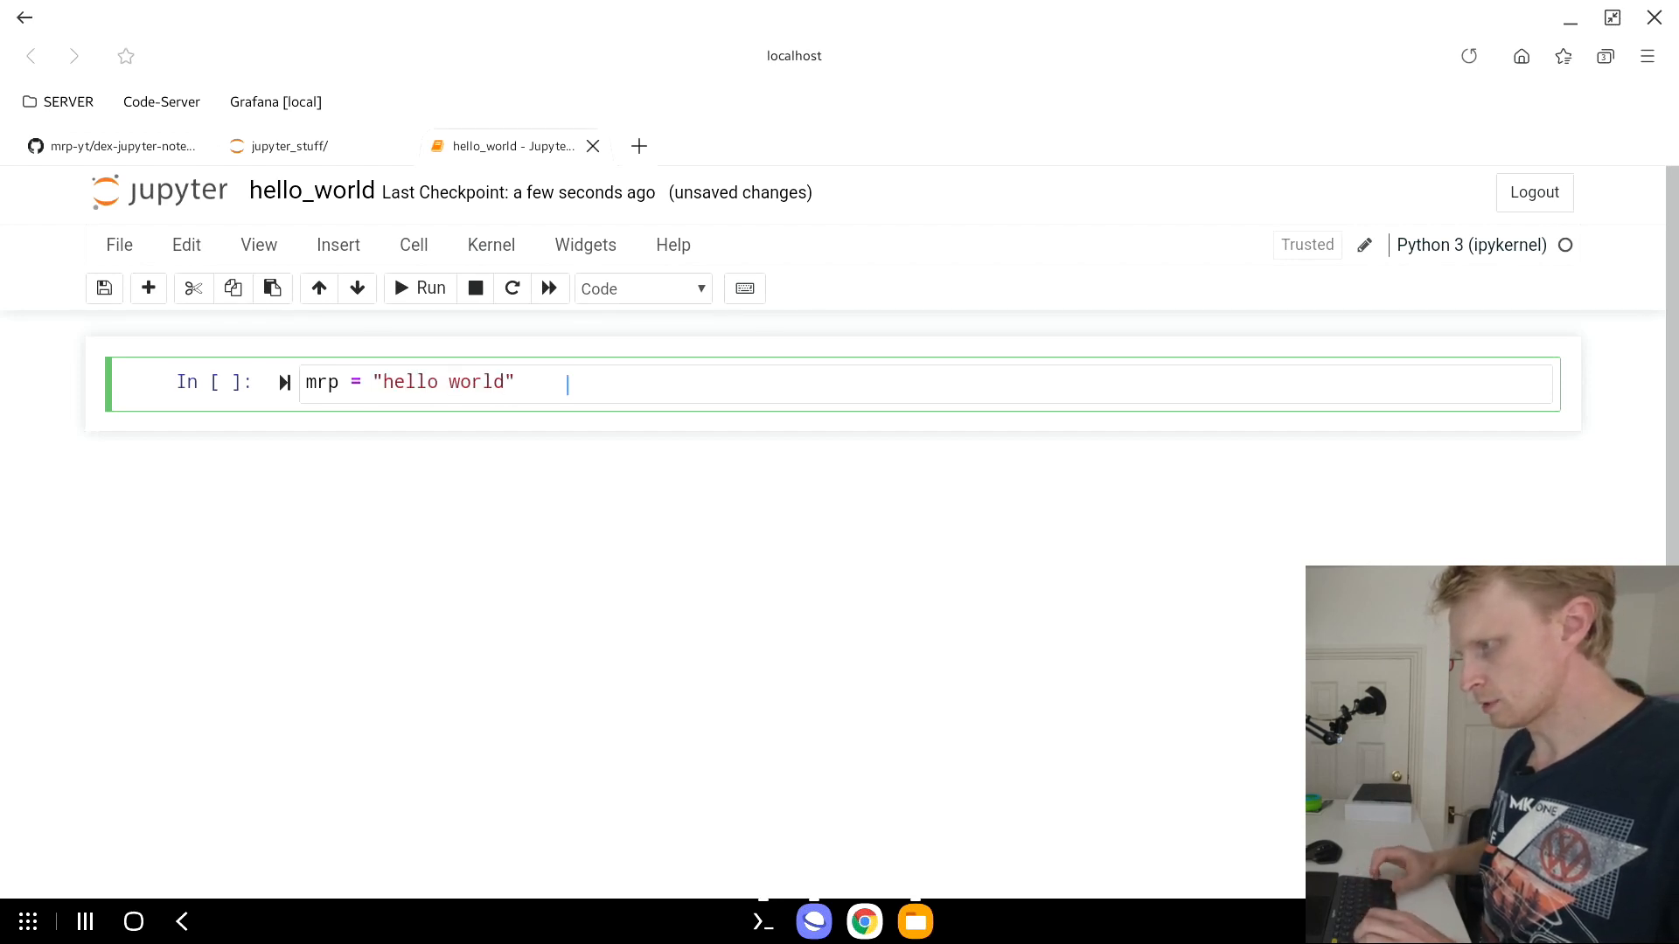
pyautogui.press('Shift+Enter')
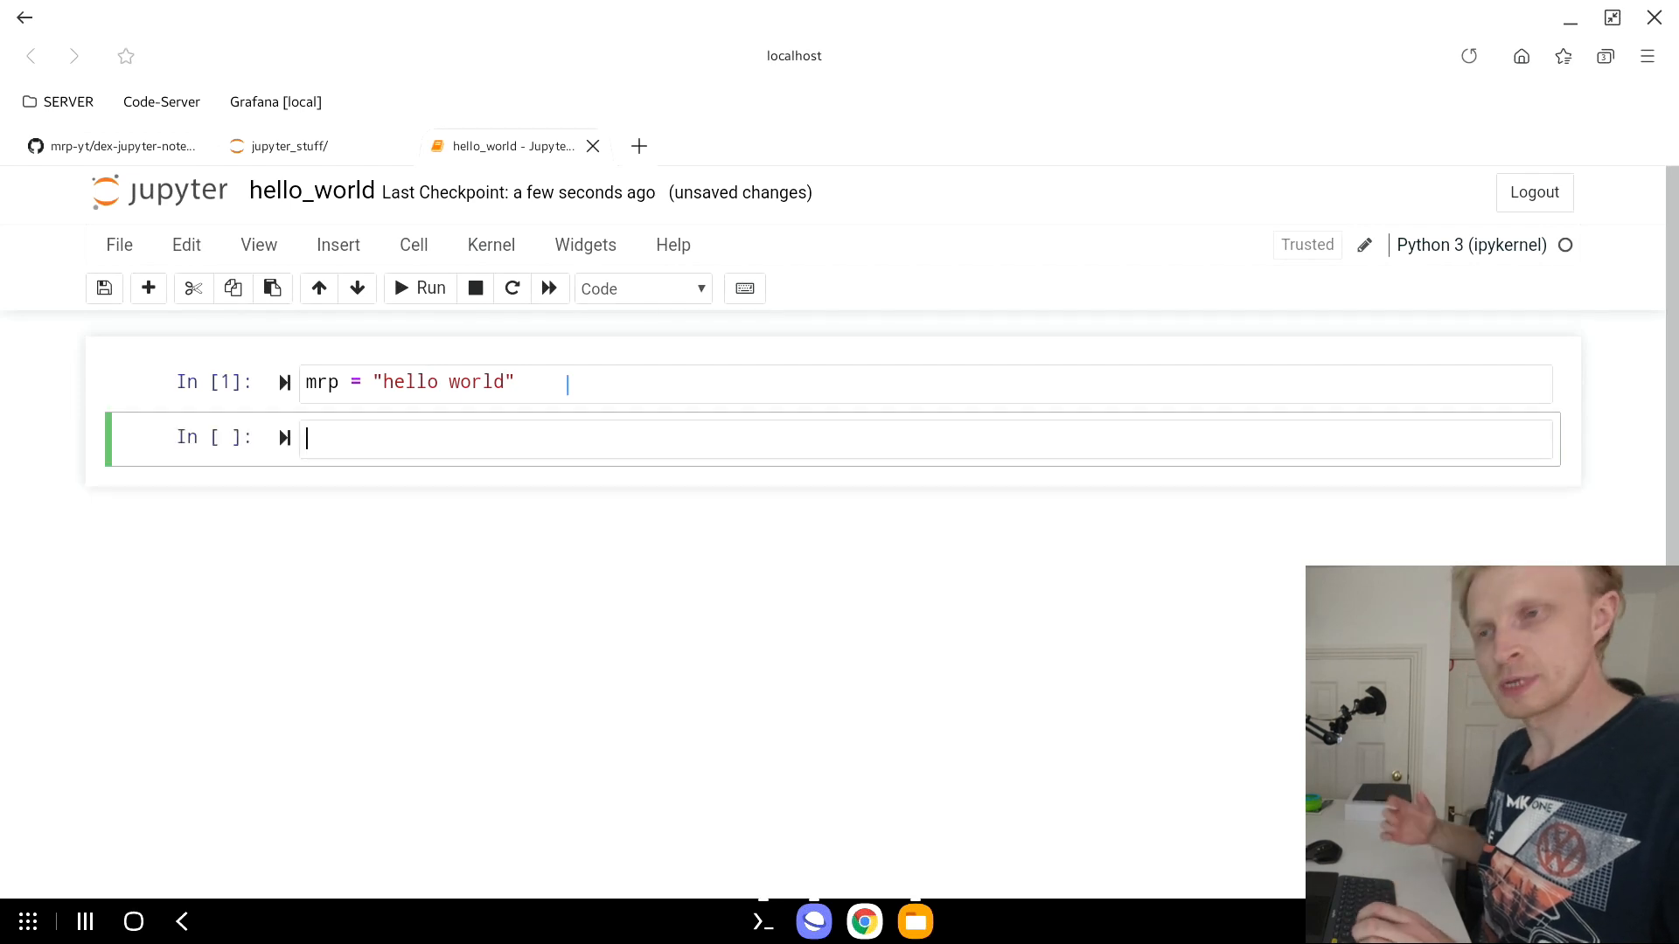
# Run print(mrp), save the notebook, and log out of Jupyter.
pyautogui.write('print(mrp')
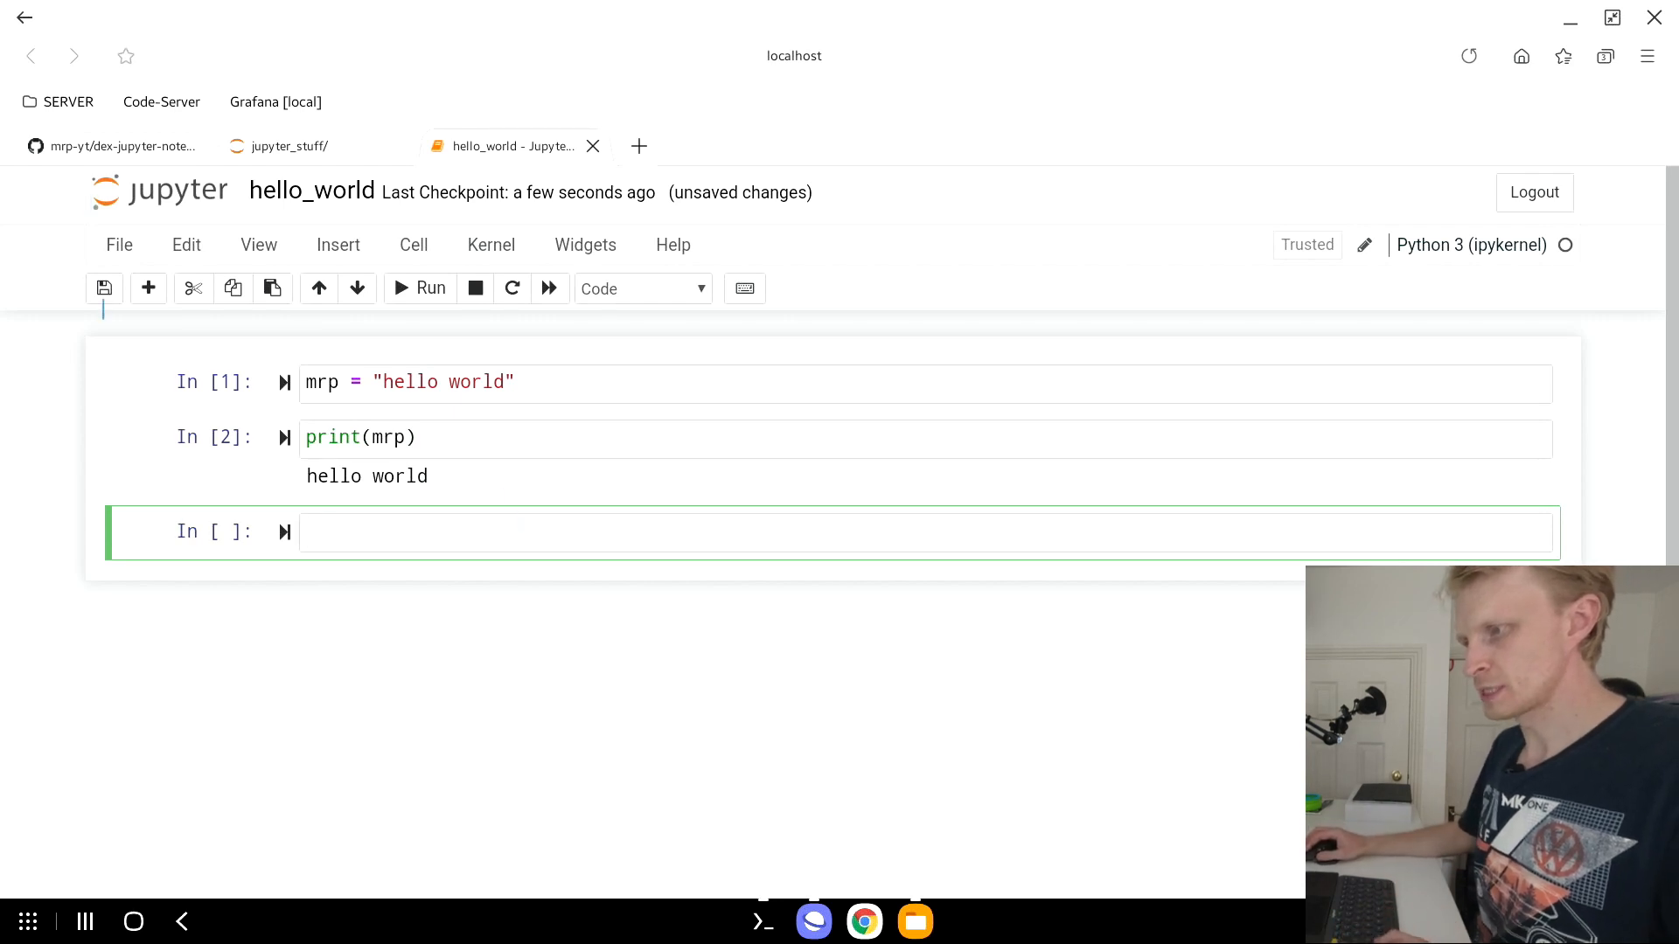
pyautogui.click(103, 288)
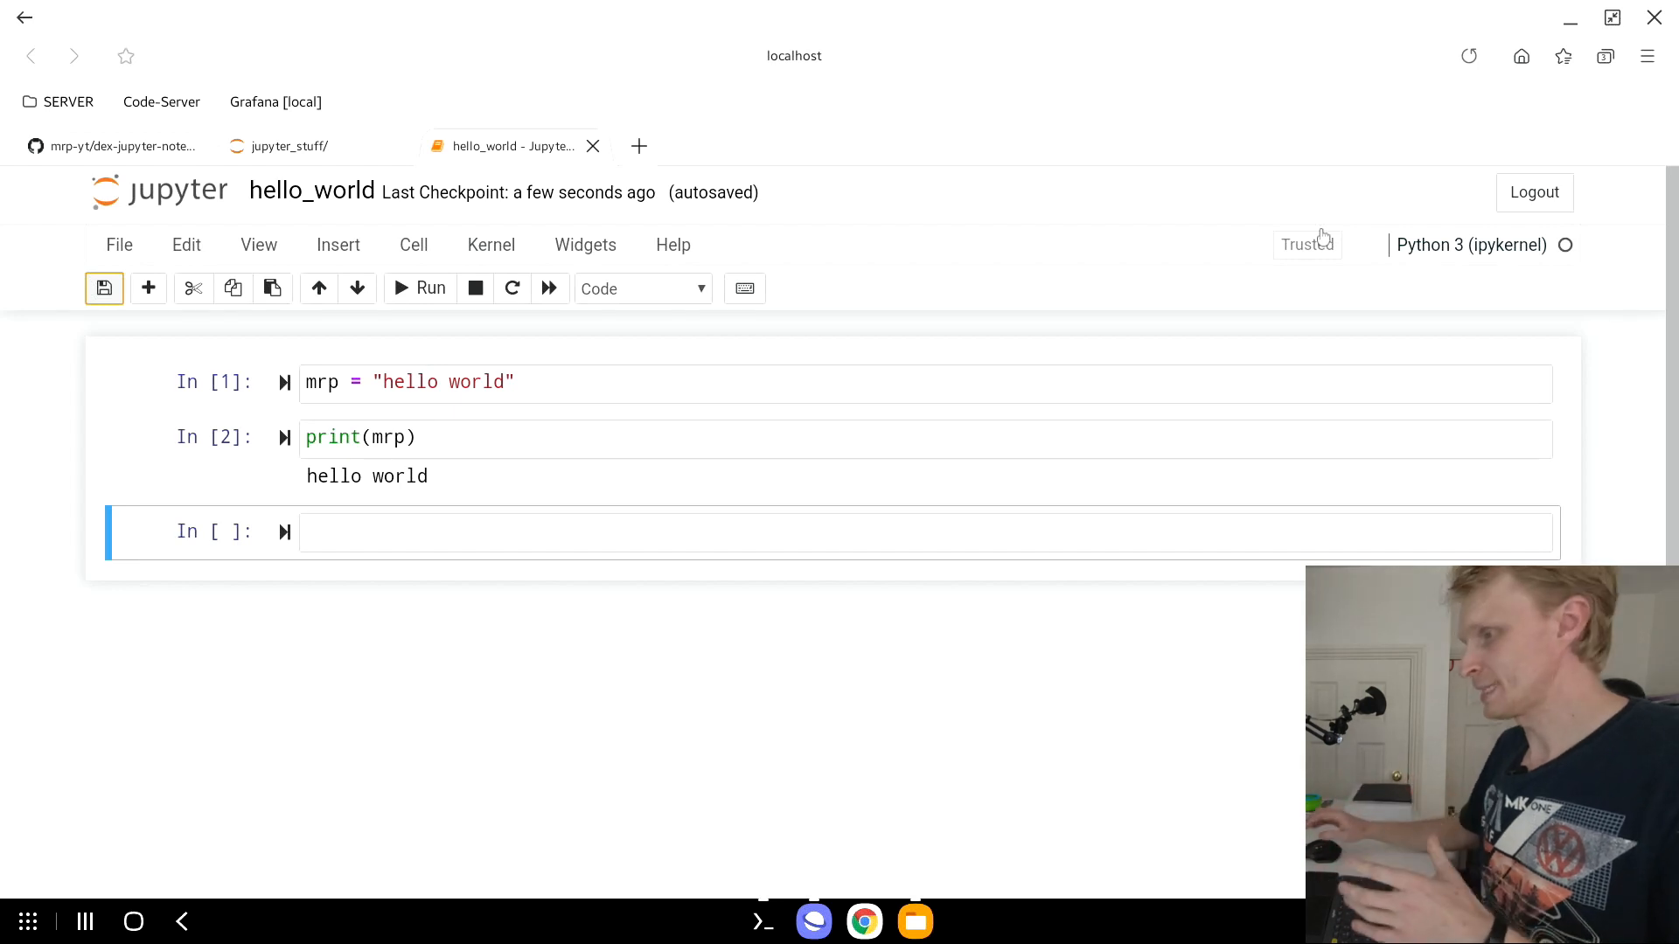
pyautogui.click(1533, 192)
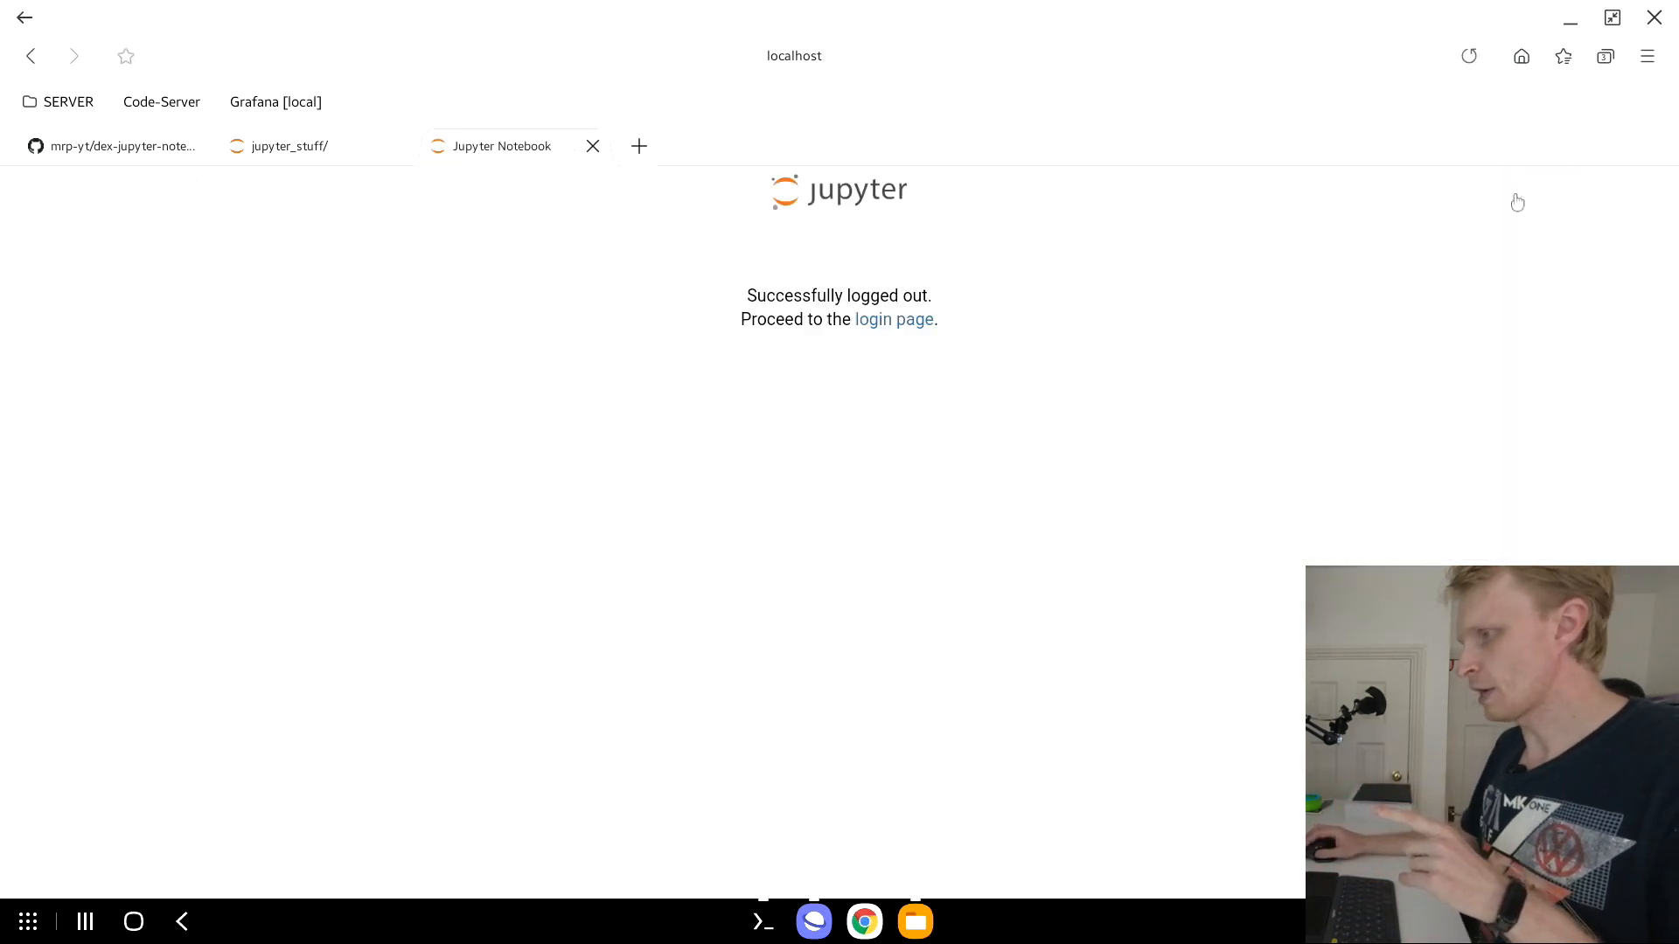
# Stop the Jupyter server with Ctrl+C, confirm with y, and cd into jupyter_stuff/.
pyautogui.click(762, 922)
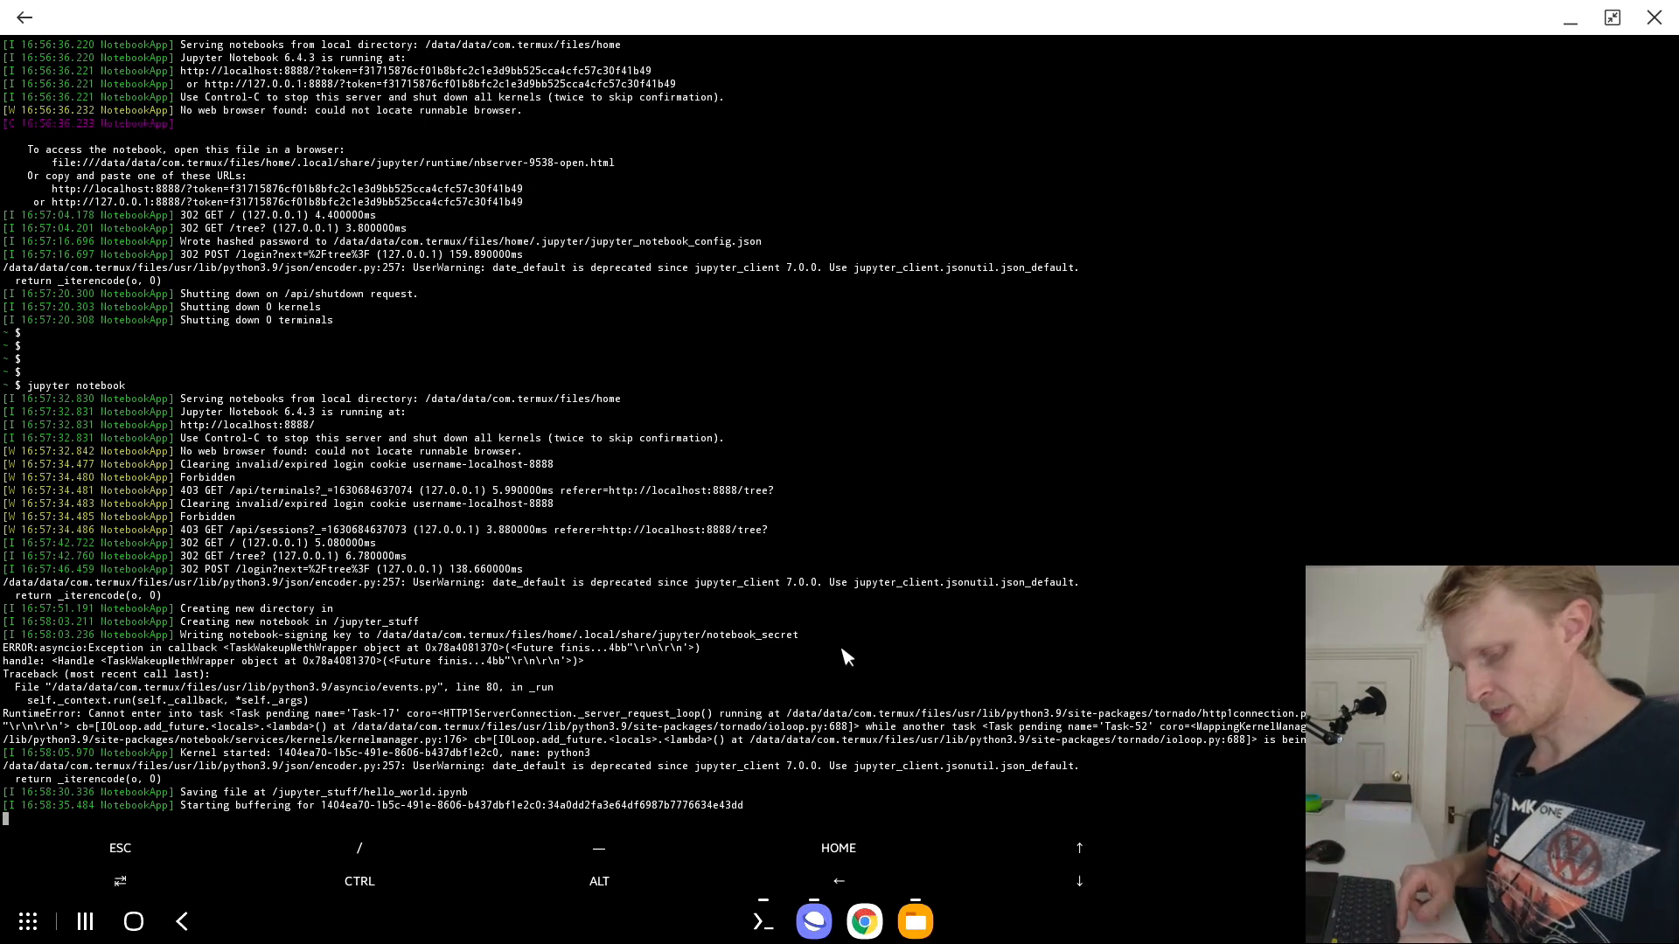
pyautogui.press('ctrl+c')
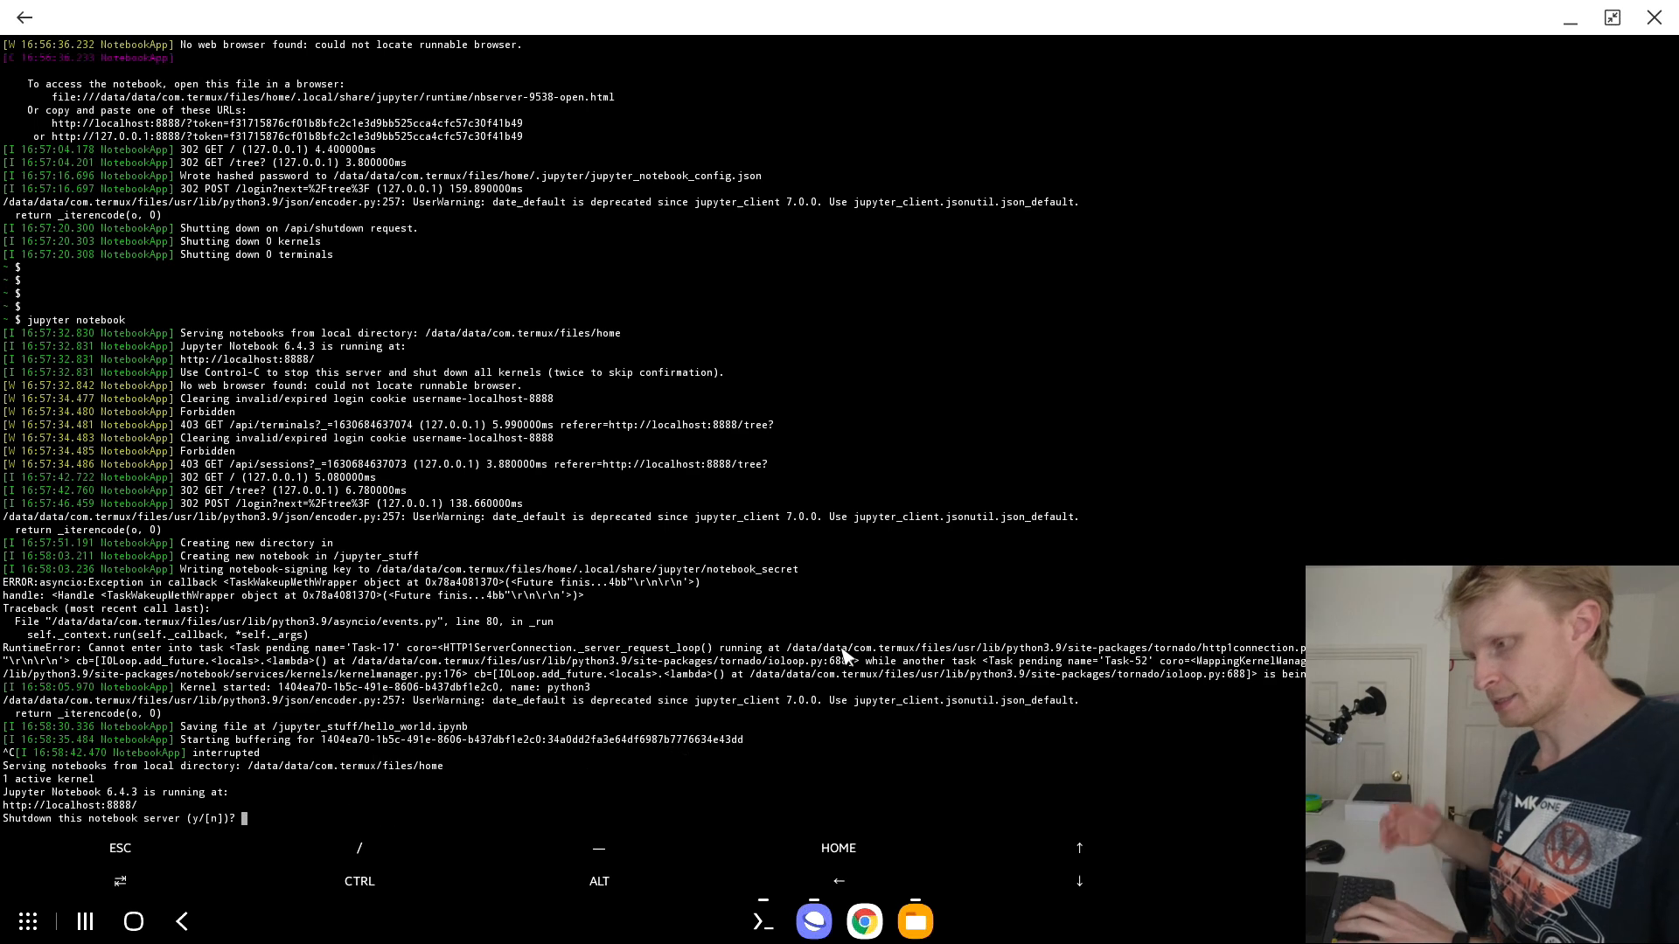
pyautogui.write('y')
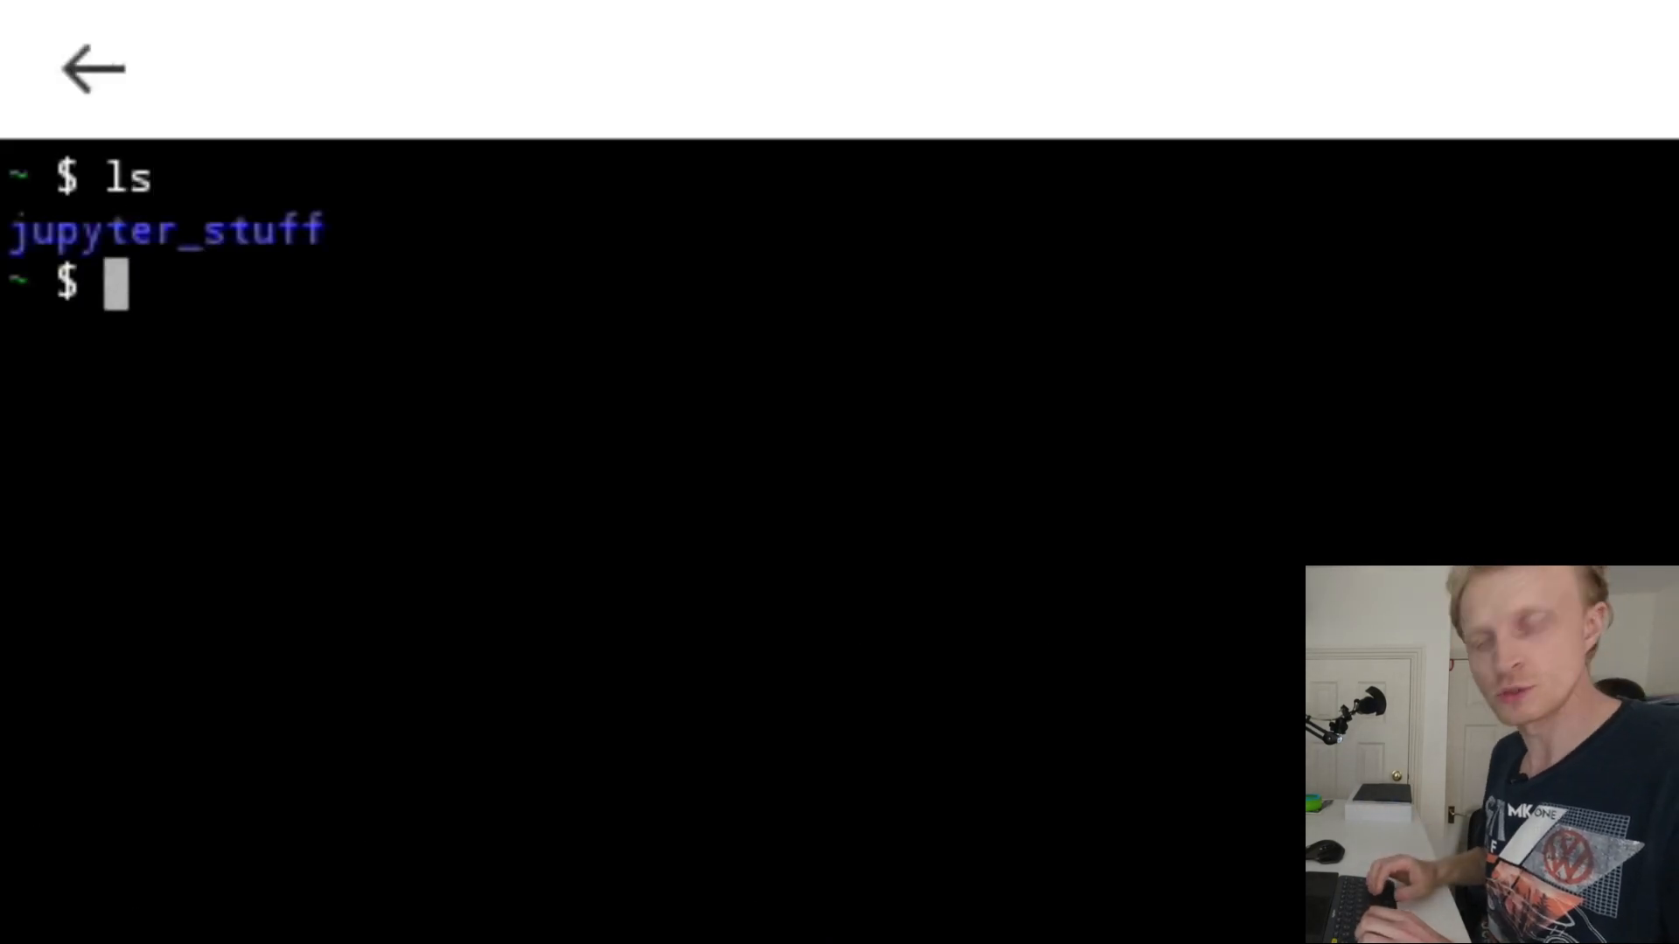
pyautogui.write('cd jupyter_stuff/')
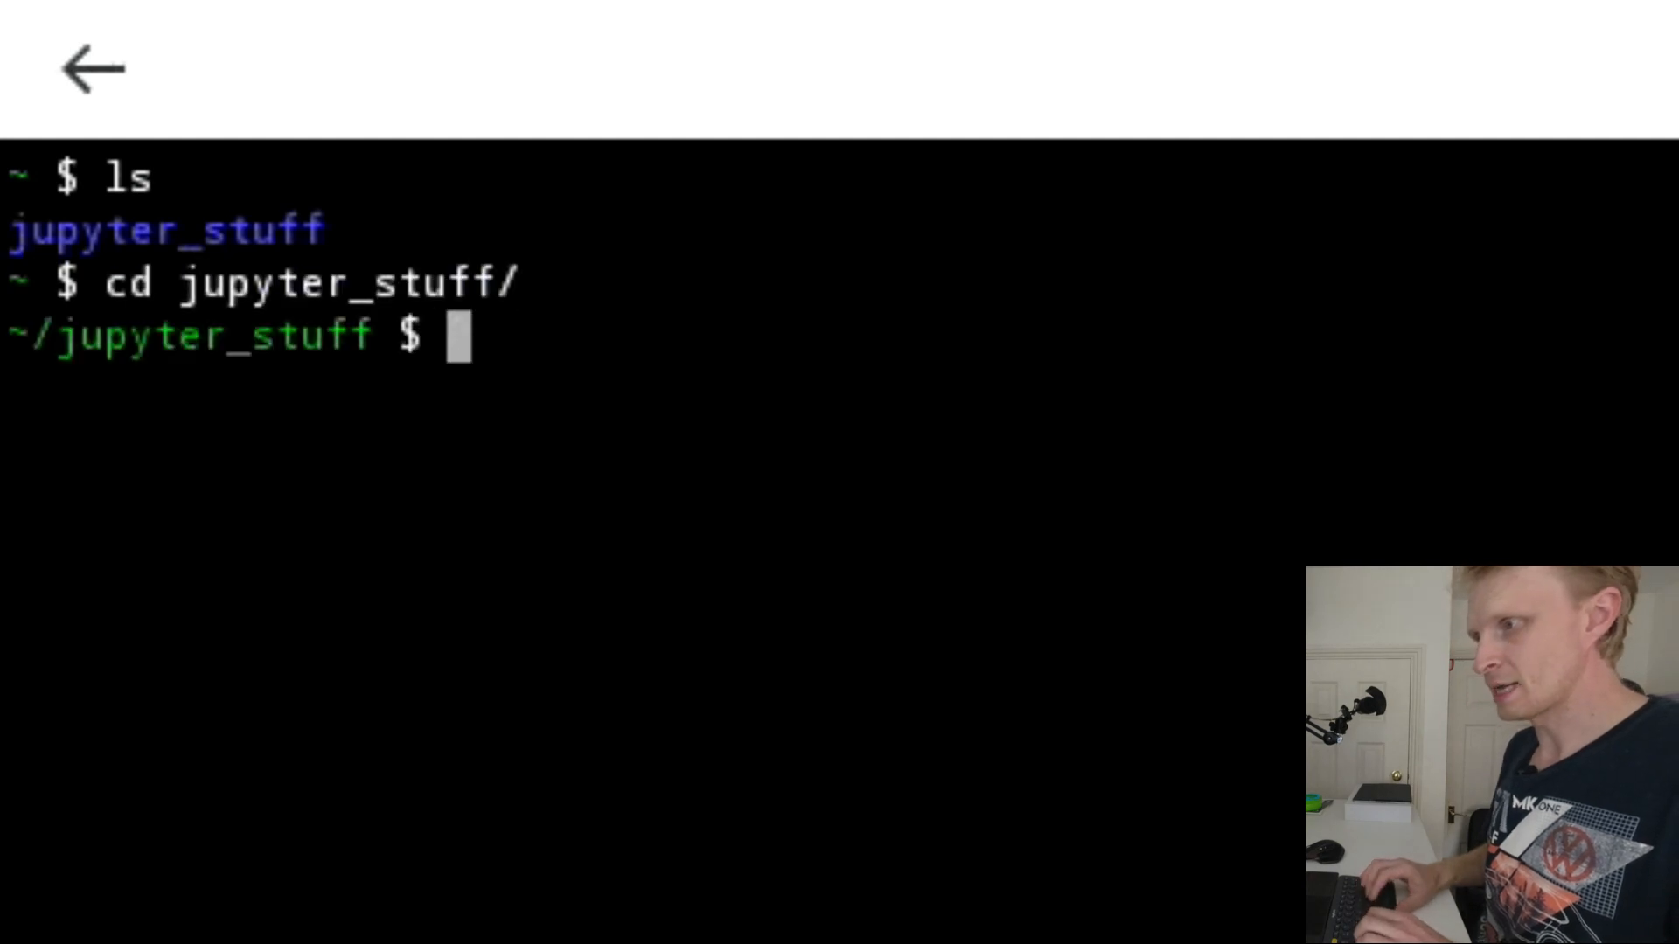